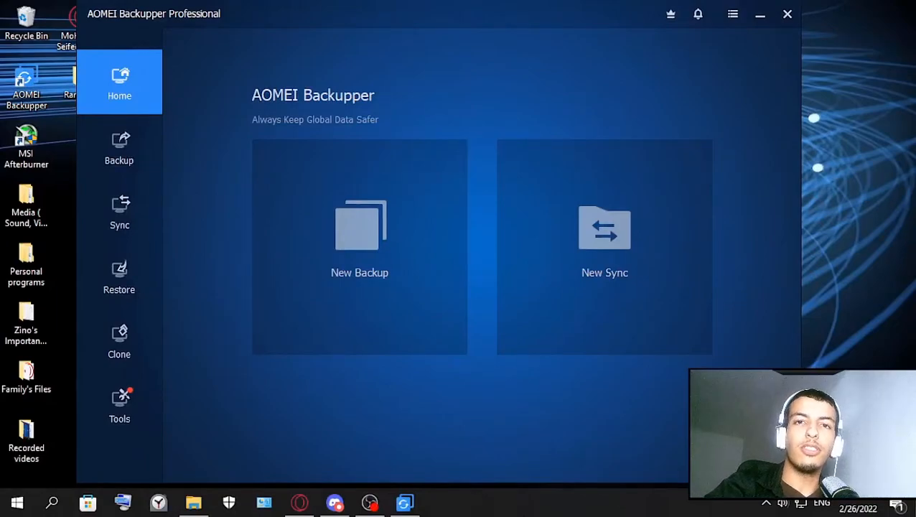
# Glance at the Backup types, return Home, then bring up the Sync modes page.
pyautogui.click(120, 148)
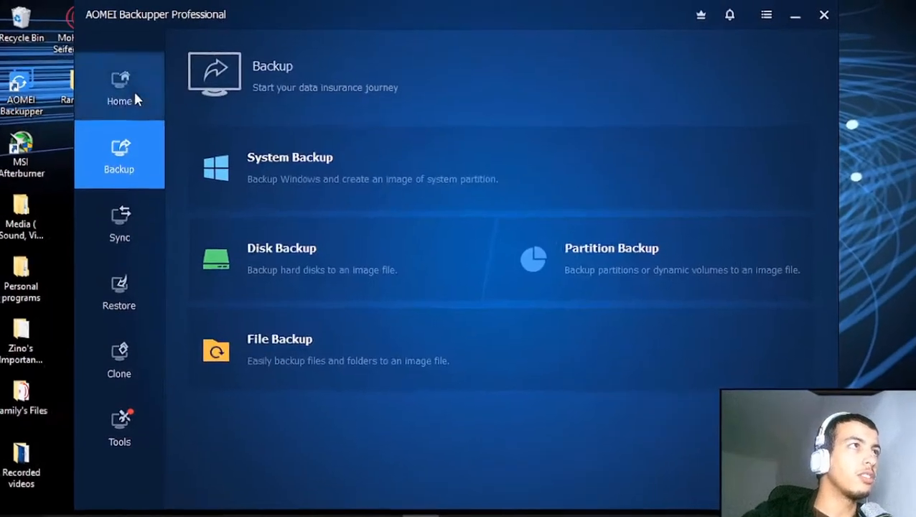
pyautogui.click(120, 86)
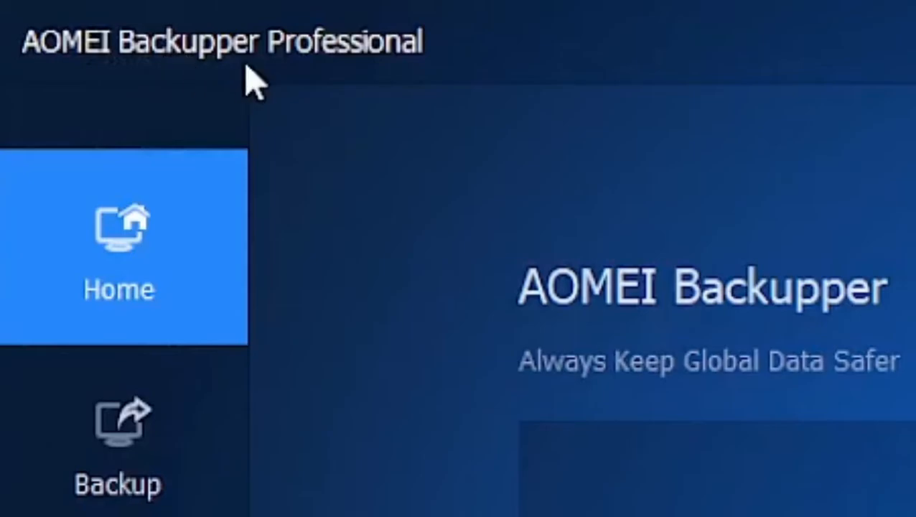
pyautogui.click(526, 41)
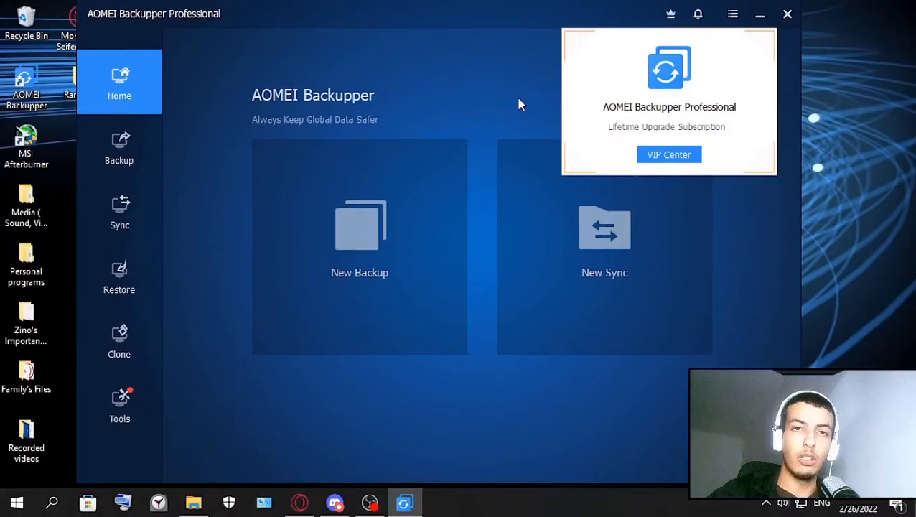
pyautogui.moveTo(501, 112)
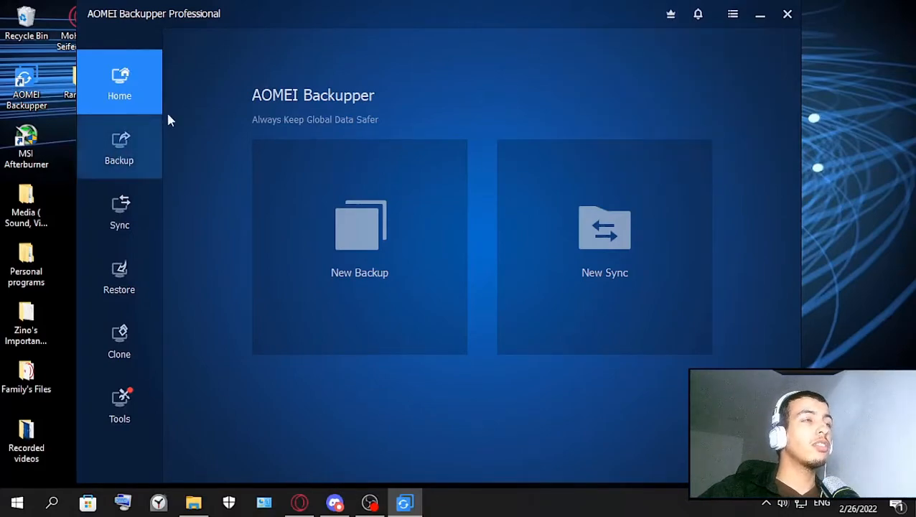
pyautogui.moveTo(119, 212)
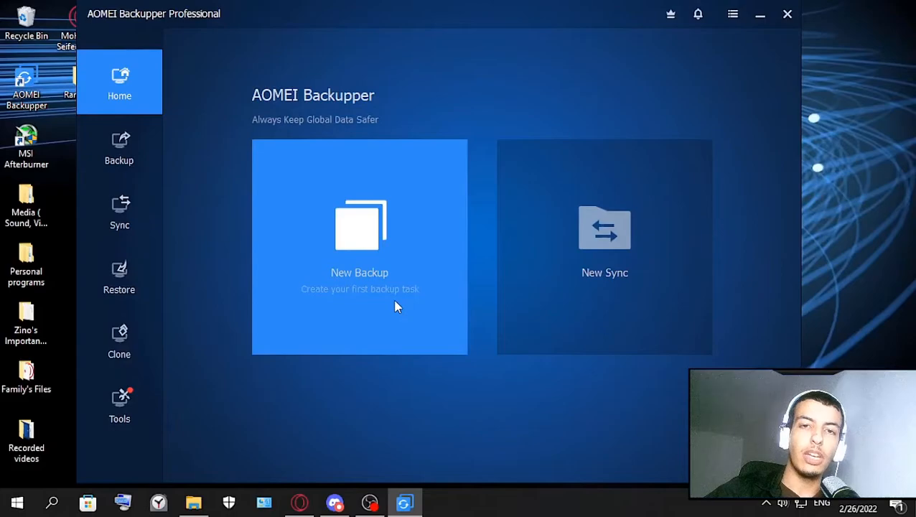
pyautogui.moveTo(413, 266)
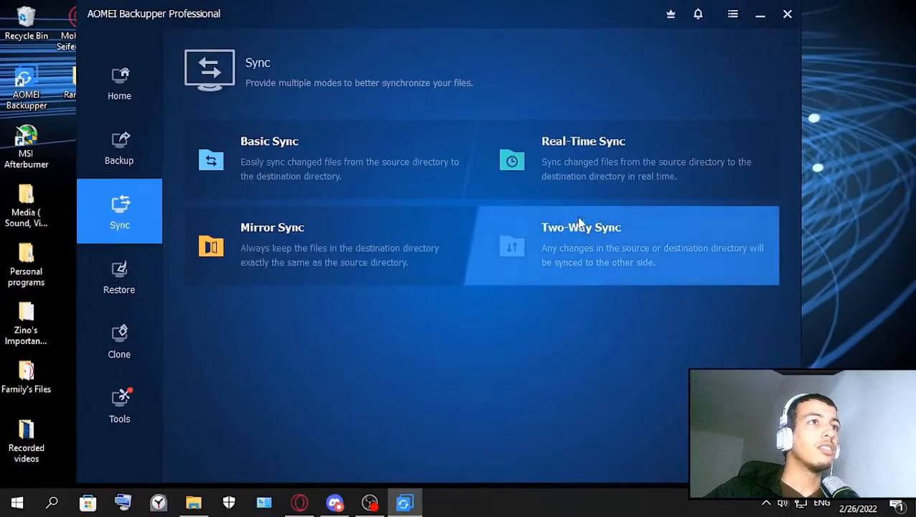
pyautogui.moveTo(528, 297)
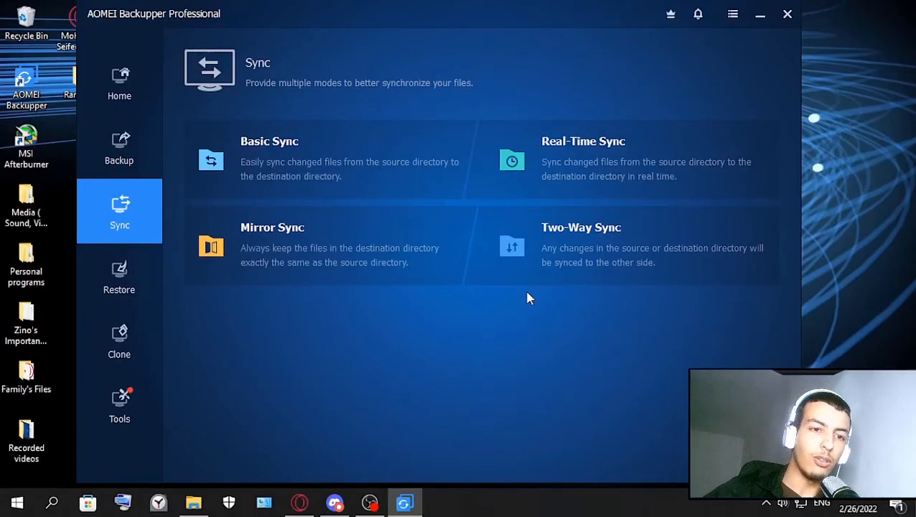
pyautogui.moveTo(119, 86)
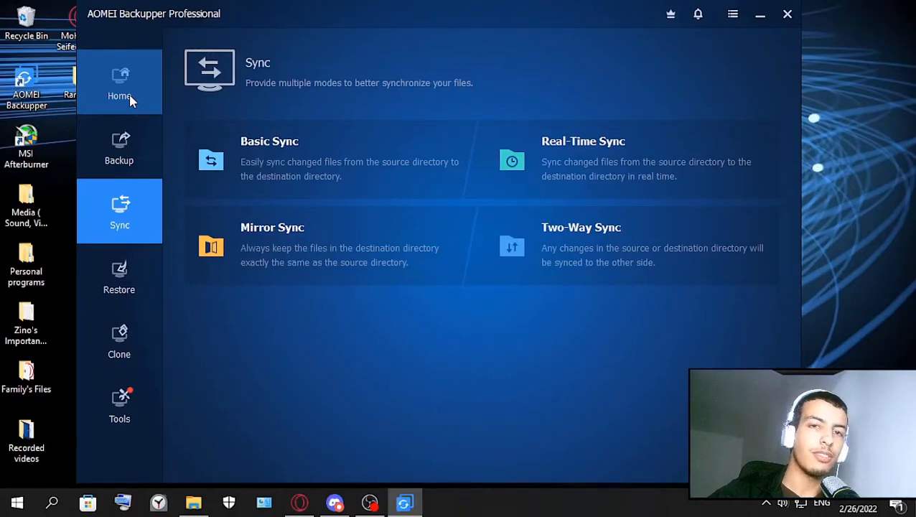
# Leave the sync modes and show the System, Disk, Partition and File Backup types.
pyautogui.click(120, 82)
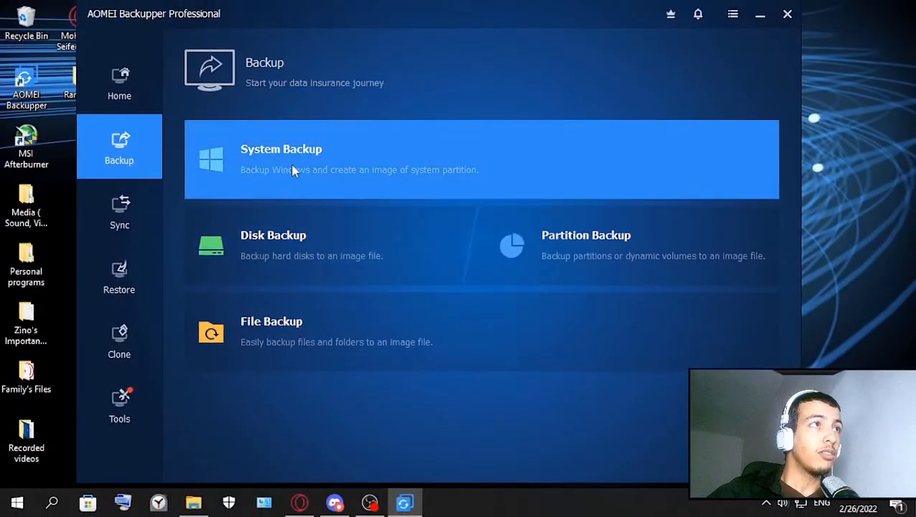
pyautogui.moveTo(260, 186)
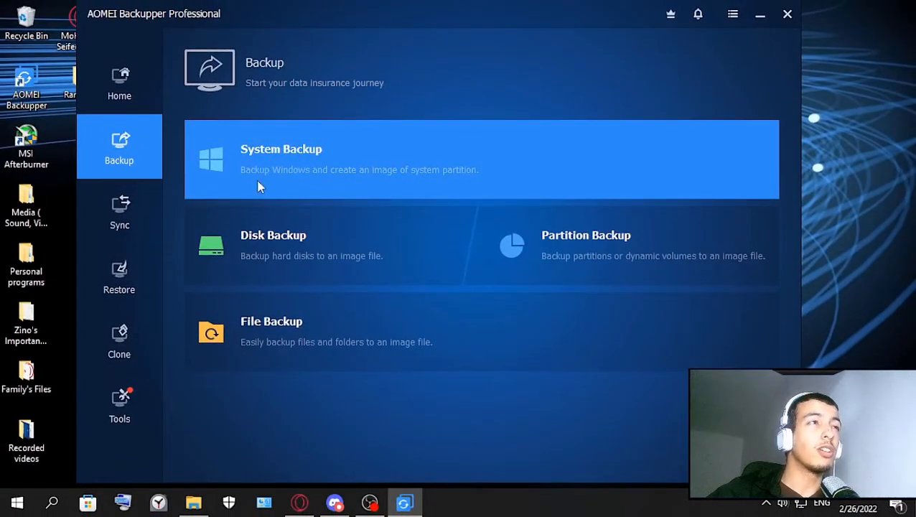
pyautogui.moveTo(373, 185)
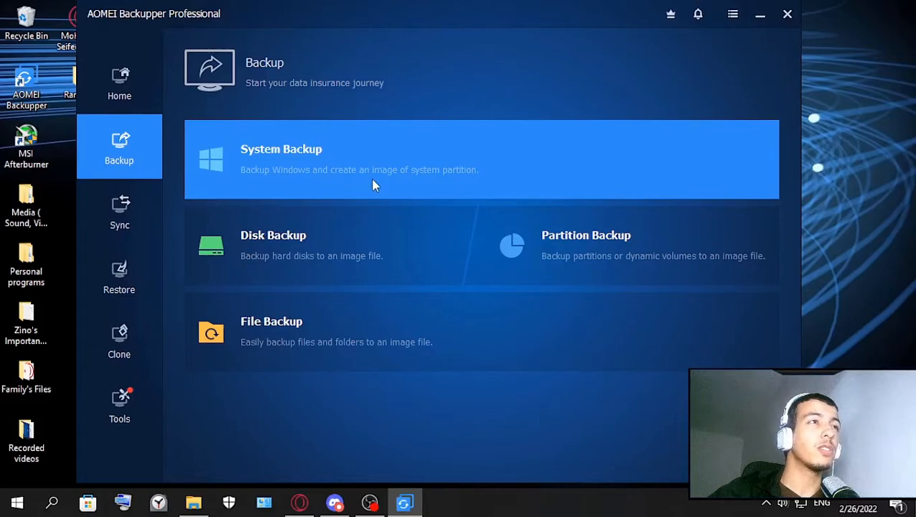
pyautogui.moveTo(438, 178)
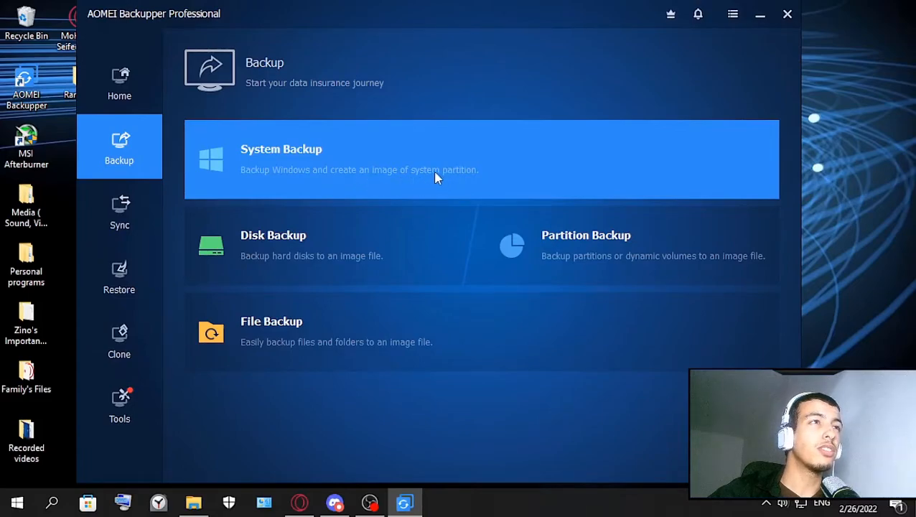
pyautogui.moveTo(459, 126)
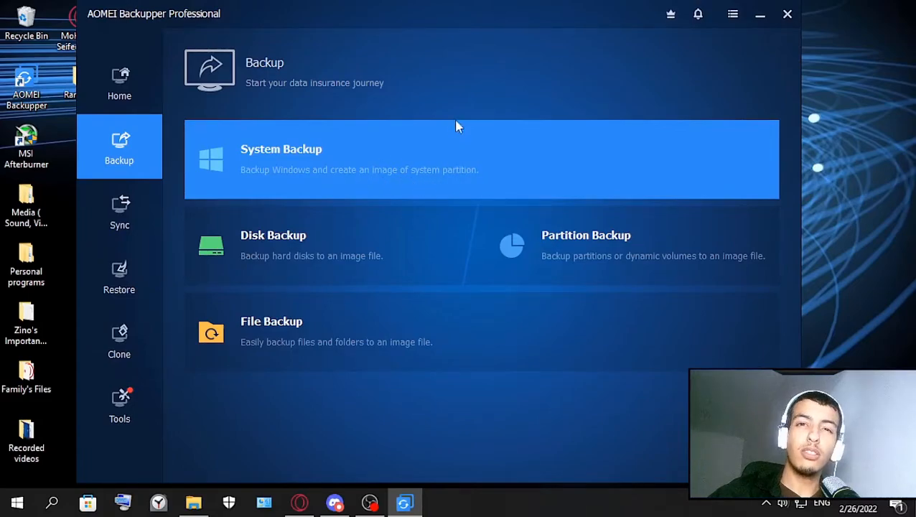
pyautogui.moveTo(460, 126)
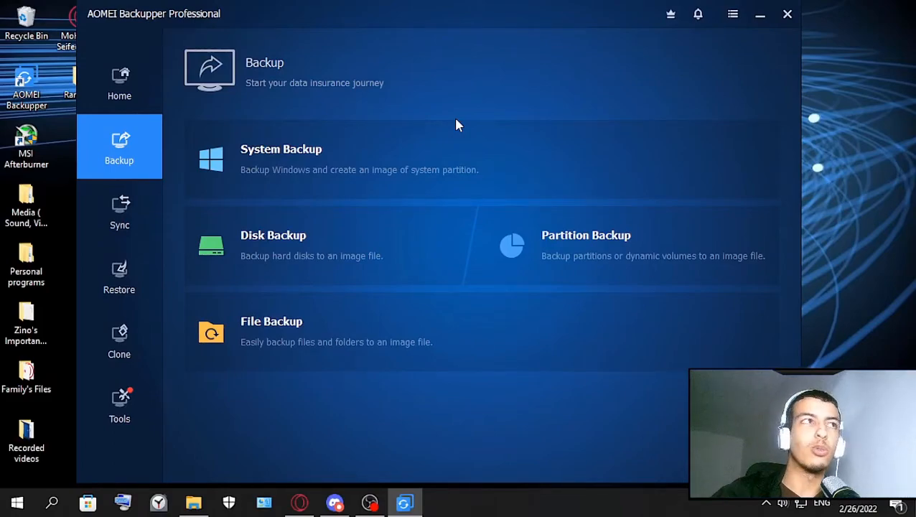
pyautogui.moveTo(374, 246)
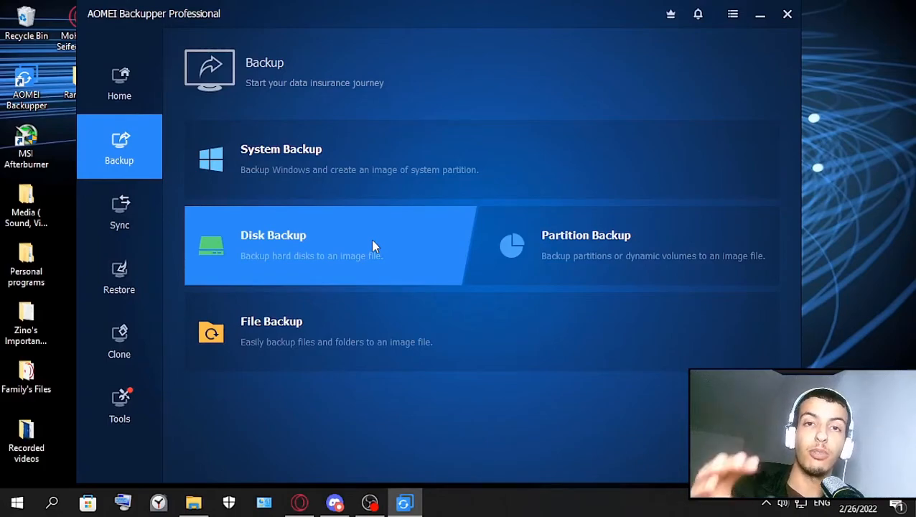
pyautogui.moveTo(263, 244)
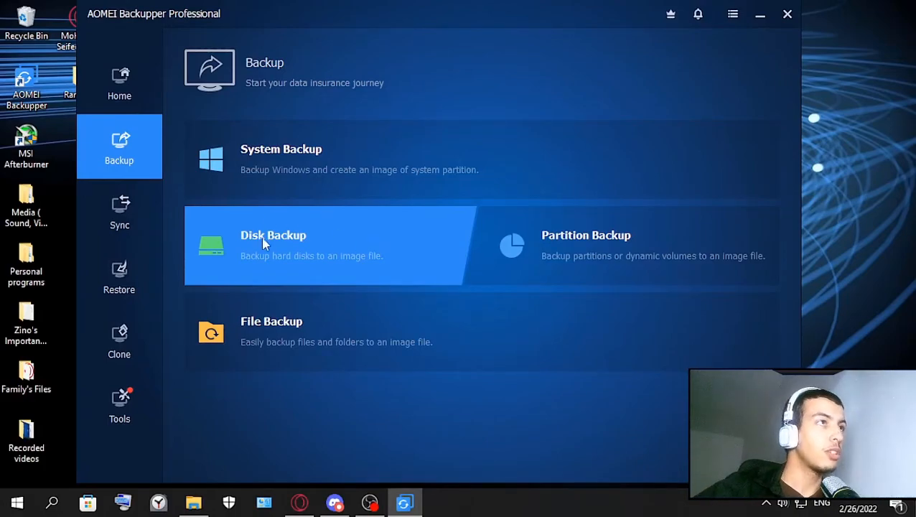
pyautogui.moveTo(272, 252)
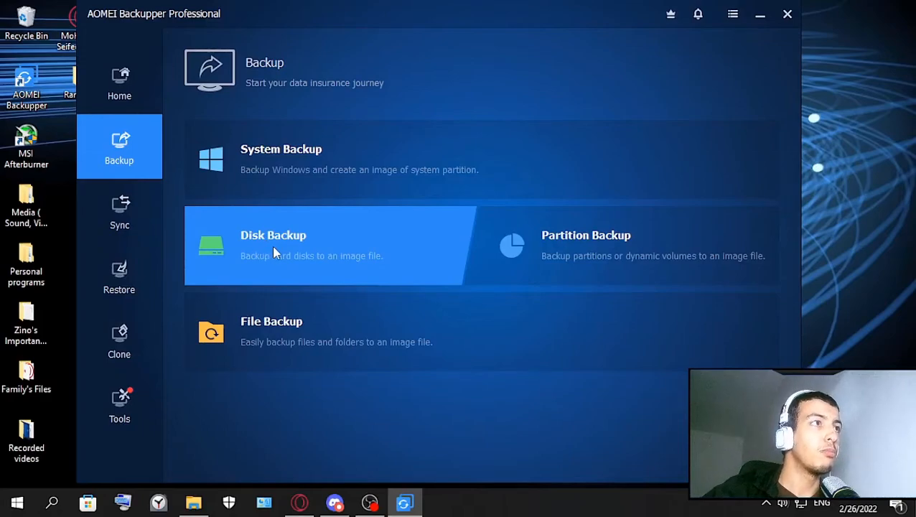
pyautogui.moveTo(362, 419)
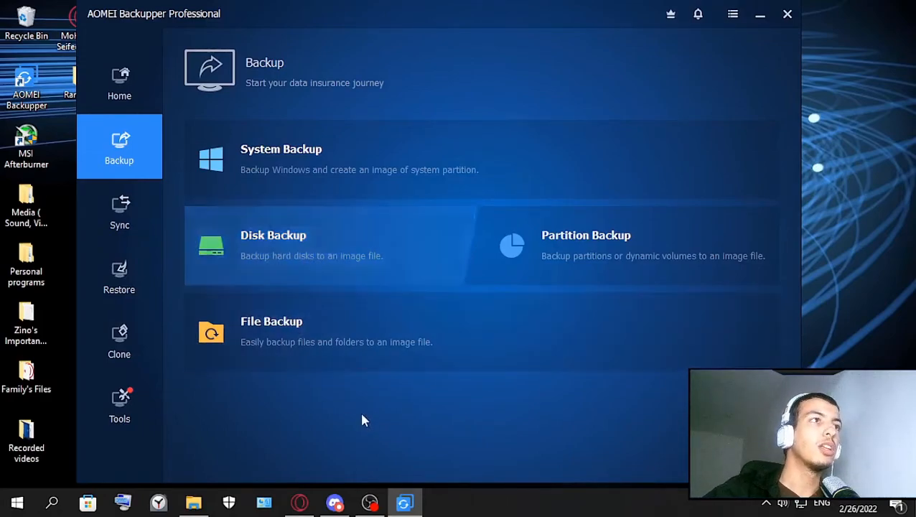
pyautogui.moveTo(359, 447)
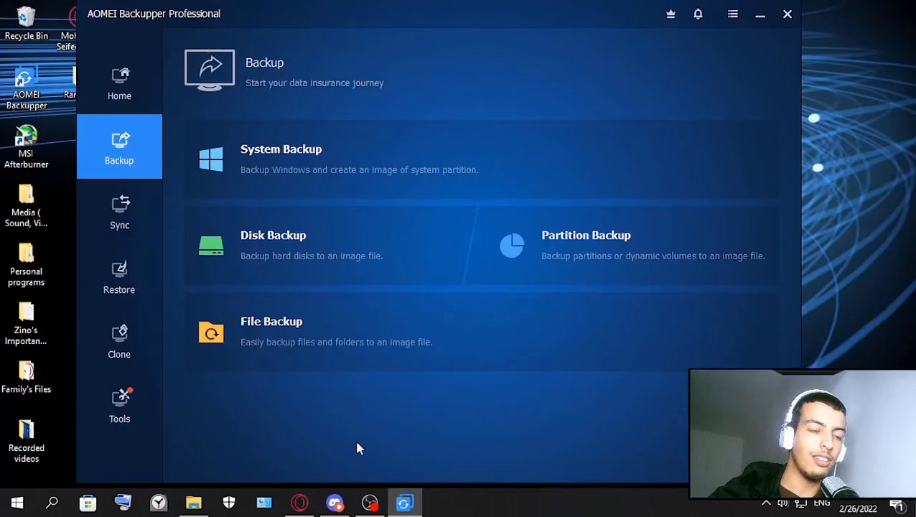
pyautogui.moveTo(585, 252)
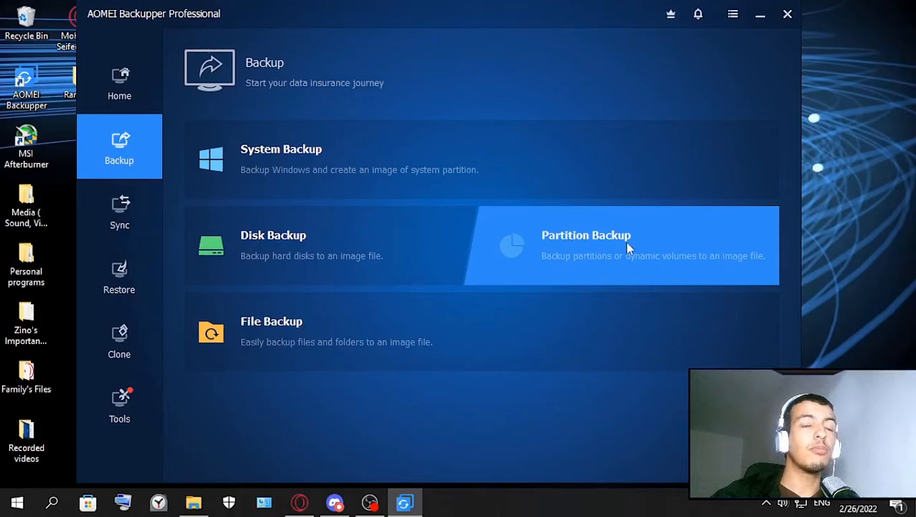
pyautogui.moveTo(563, 427)
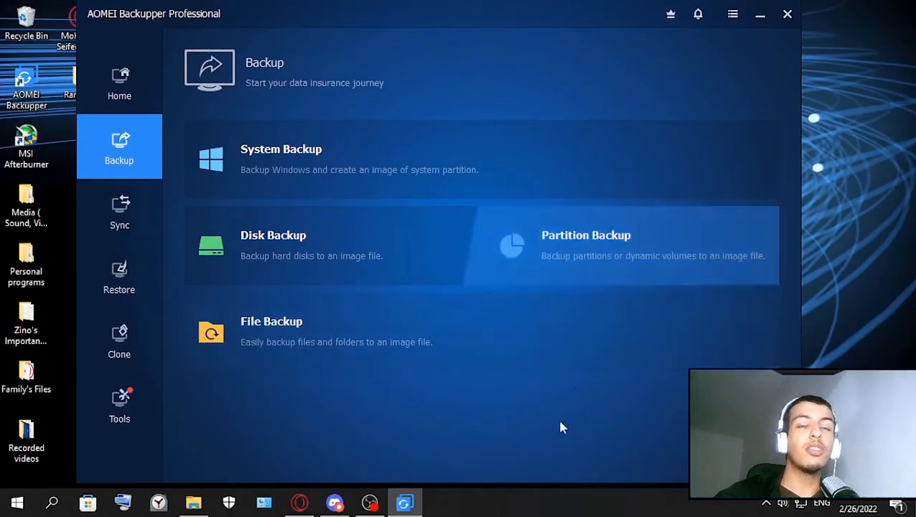
pyautogui.moveTo(531, 476)
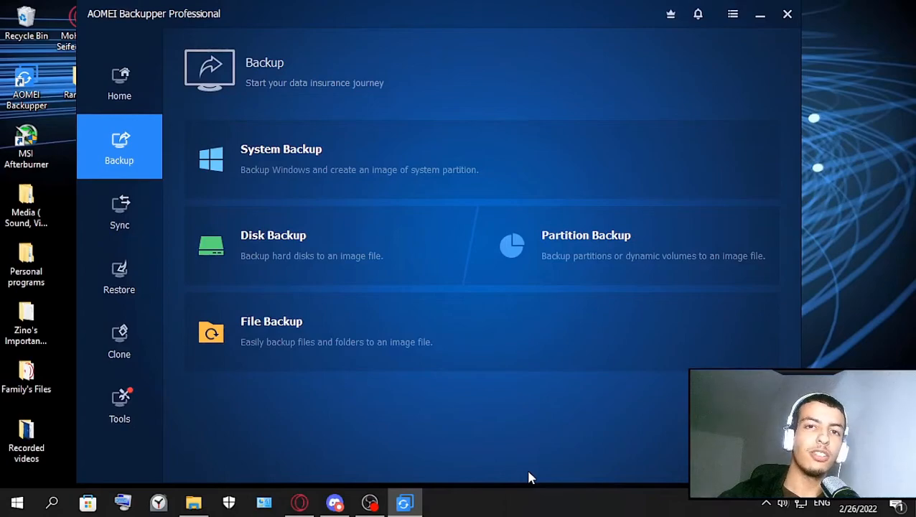
pyautogui.moveTo(307, 255)
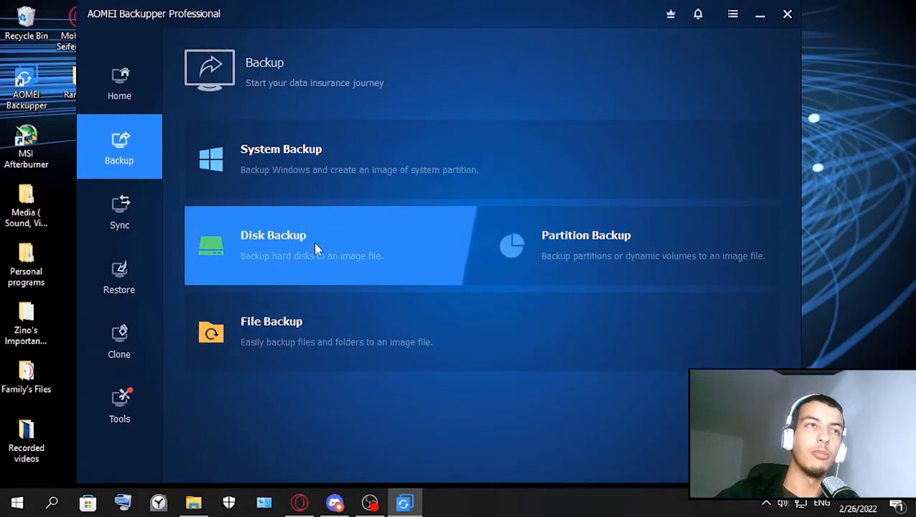
pyautogui.moveTo(256, 333)
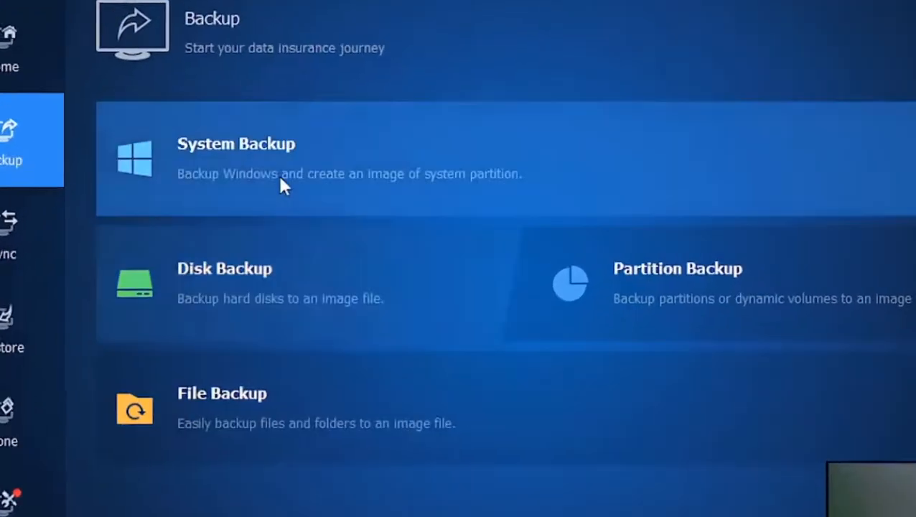
# Start a backup task from the Backup page, reaching its source and destination setup.
pyautogui.click(287, 158)
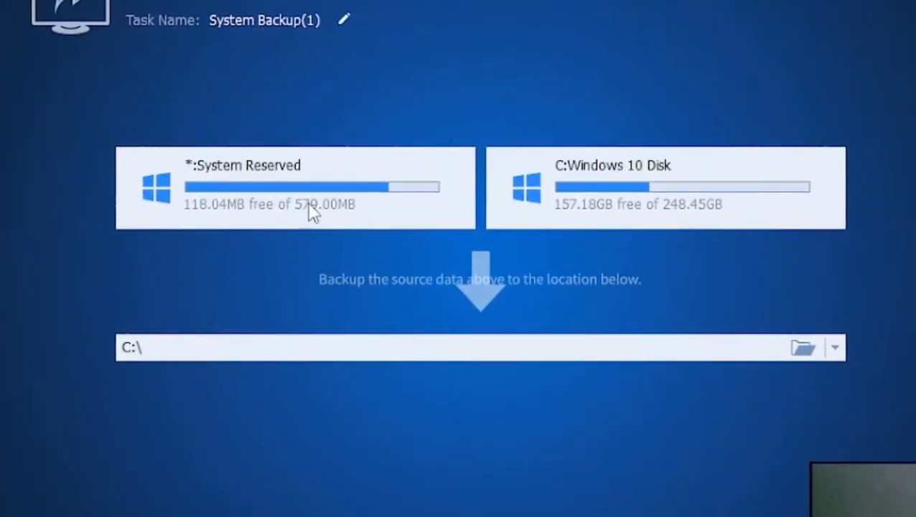
pyautogui.moveTo(618, 214)
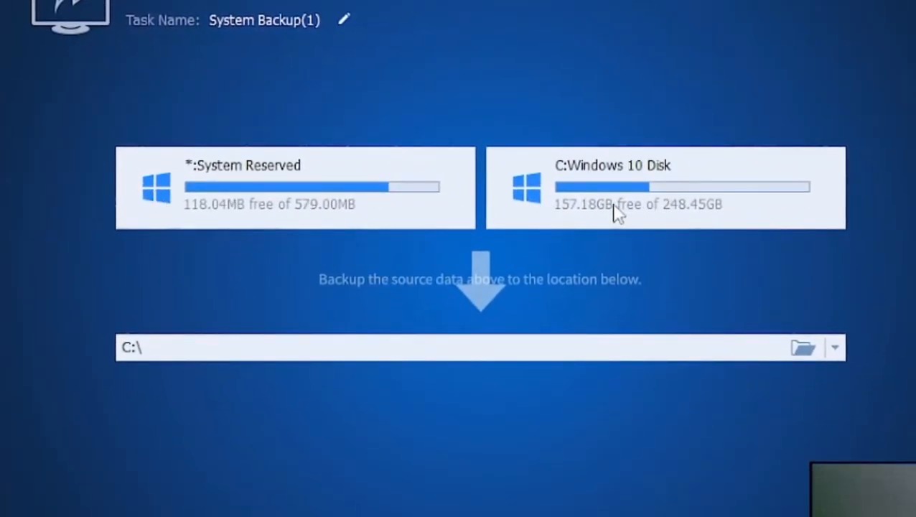
pyautogui.moveTo(534, 188)
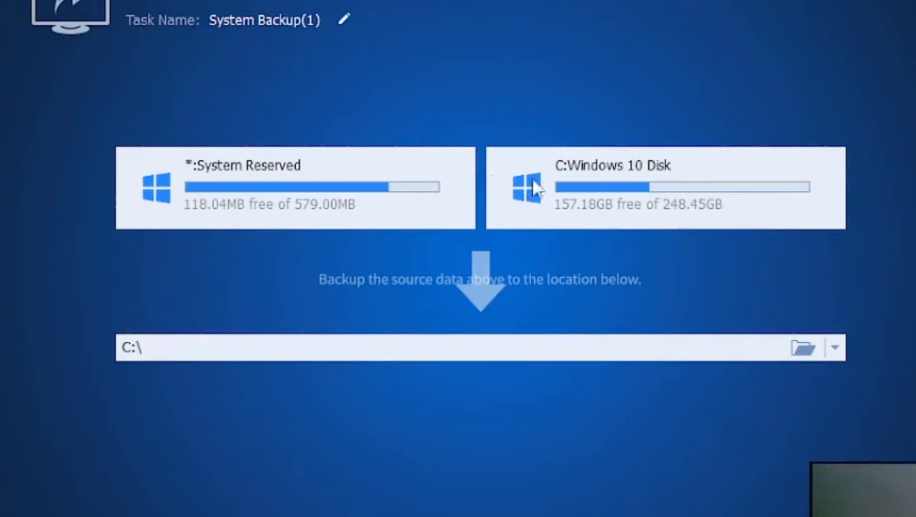
pyautogui.moveTo(570, 179)
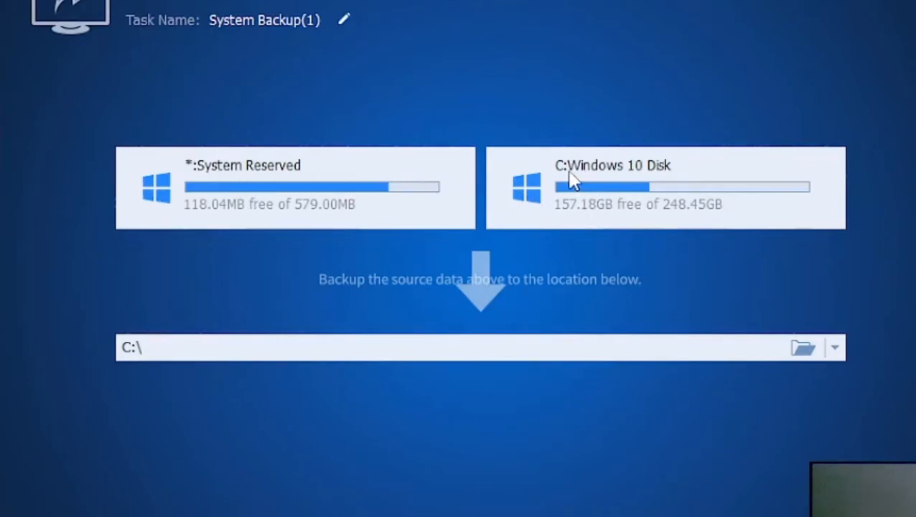
pyautogui.moveTo(518, 376)
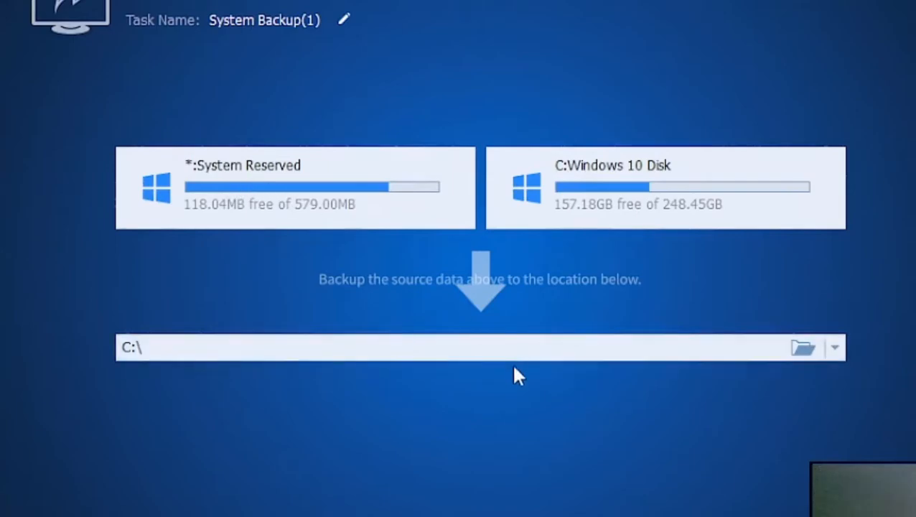
pyautogui.moveTo(400, 359)
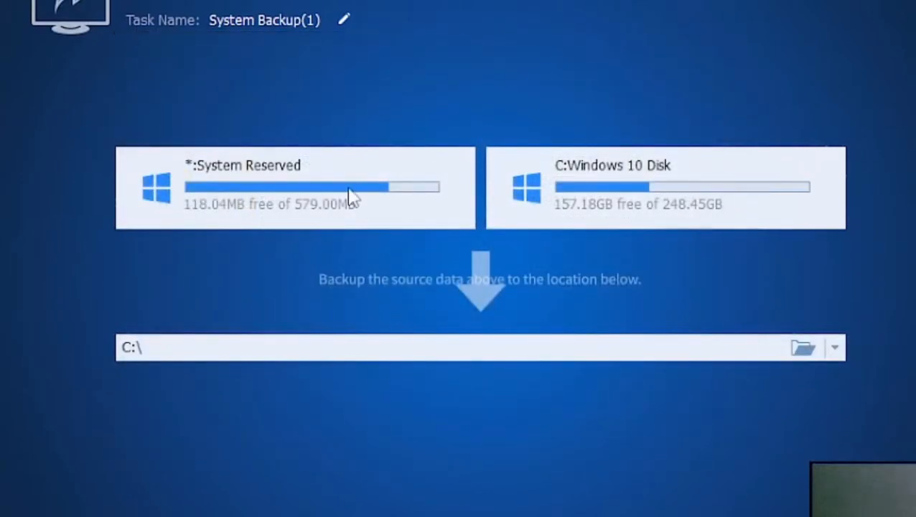
pyautogui.moveTo(640, 422)
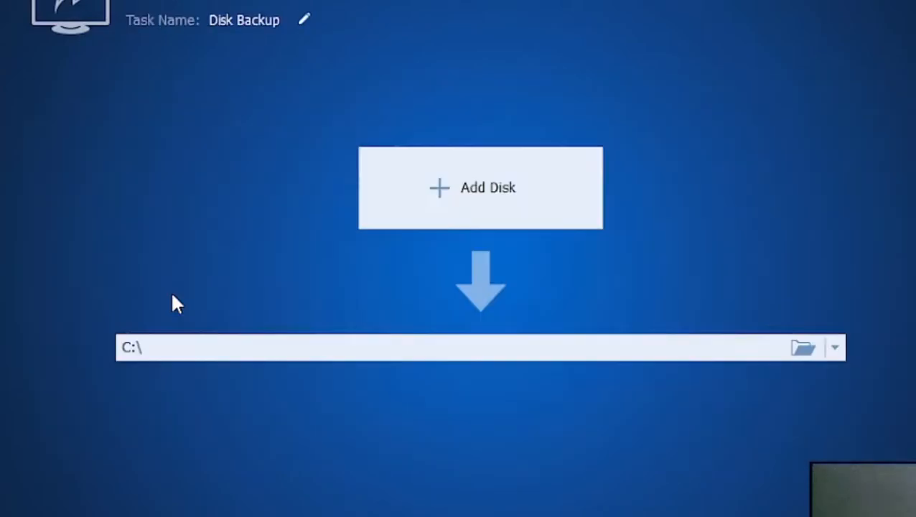
# Preview the Select Disk and partition pickers without choosing, then return to the backup types.
pyautogui.click(479, 186)
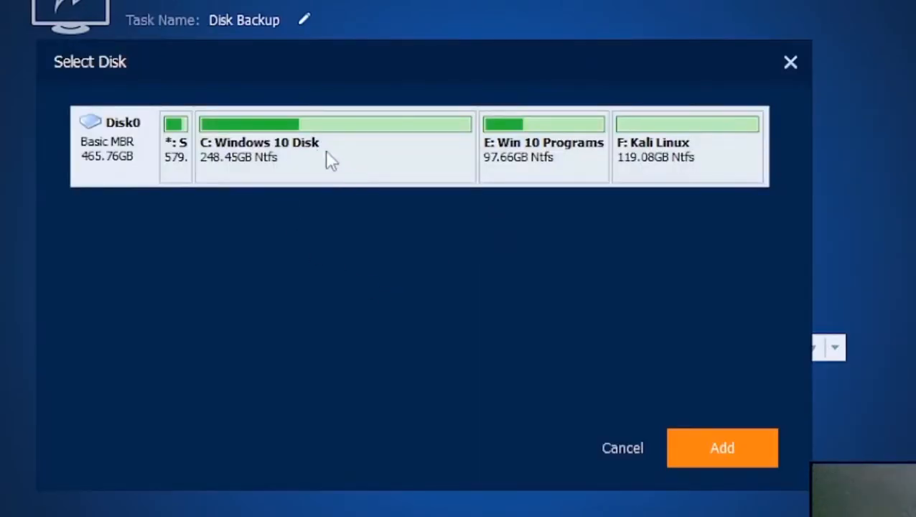
pyautogui.moveTo(600, 163)
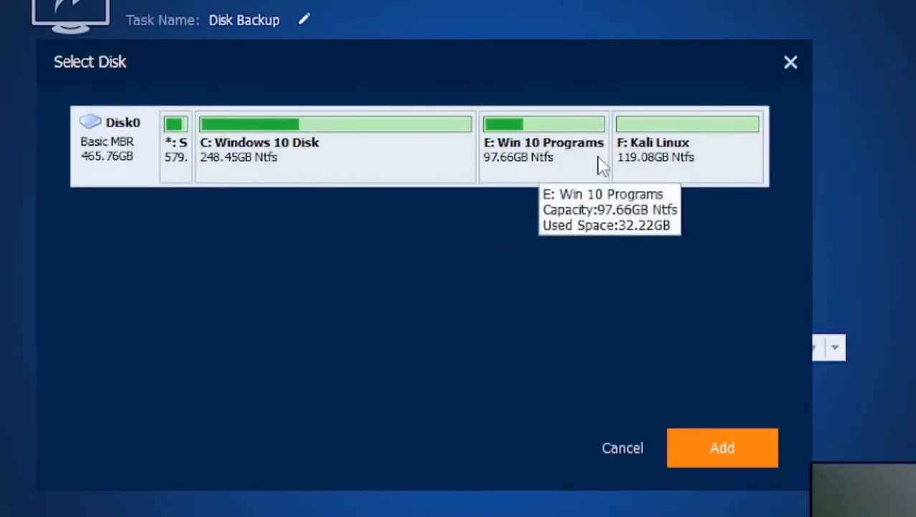
pyautogui.moveTo(668, 172)
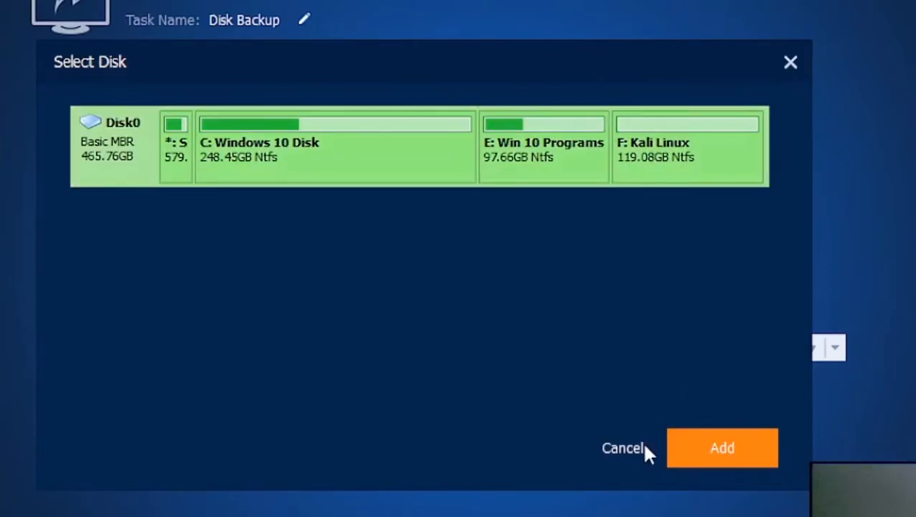
pyautogui.click(333, 144)
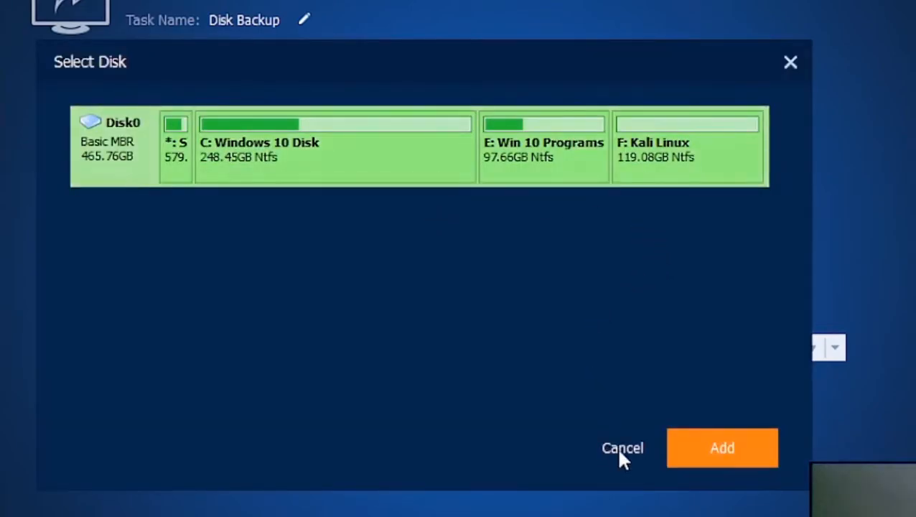
pyautogui.click(622, 448)
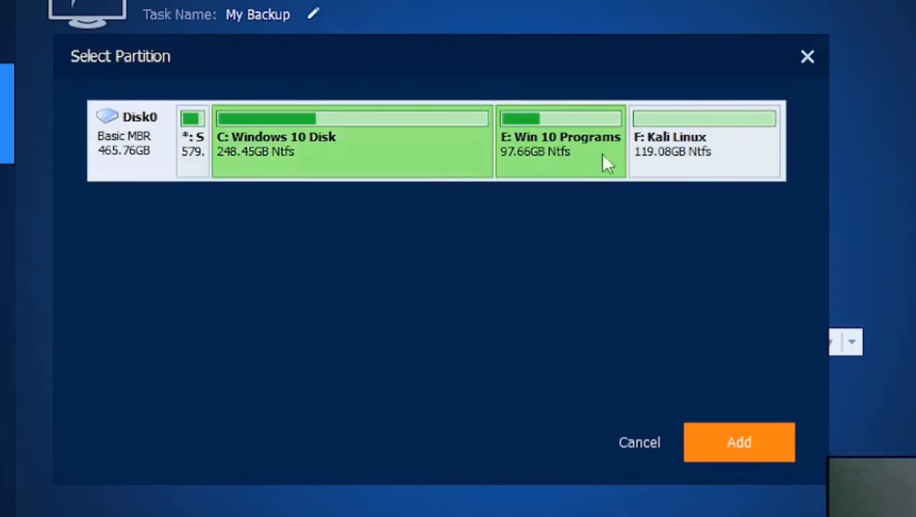
pyautogui.click(703, 140)
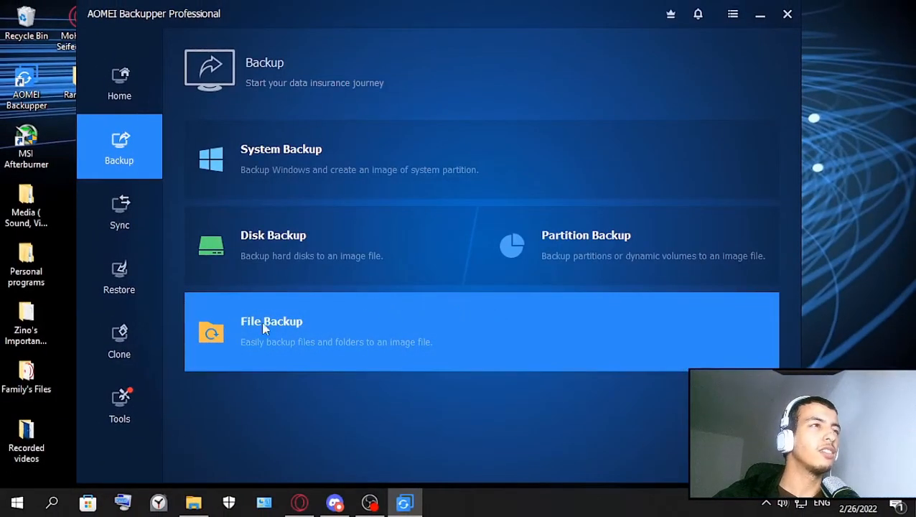
pyautogui.click(271, 330)
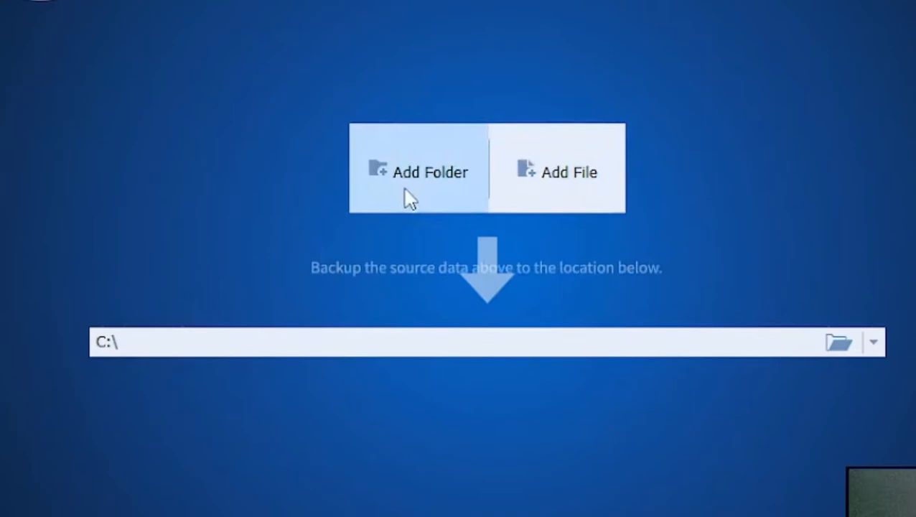
pyautogui.moveTo(438, 189)
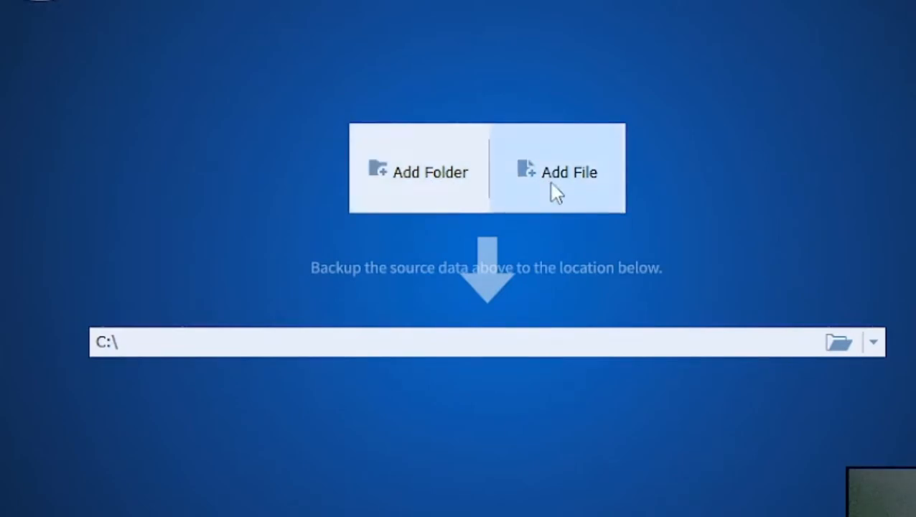
pyautogui.click(568, 172)
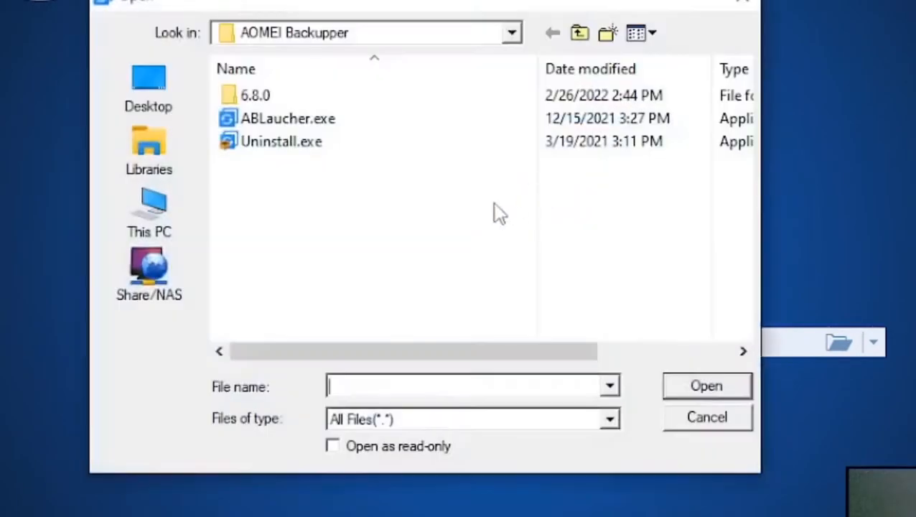
pyautogui.click(287, 118)
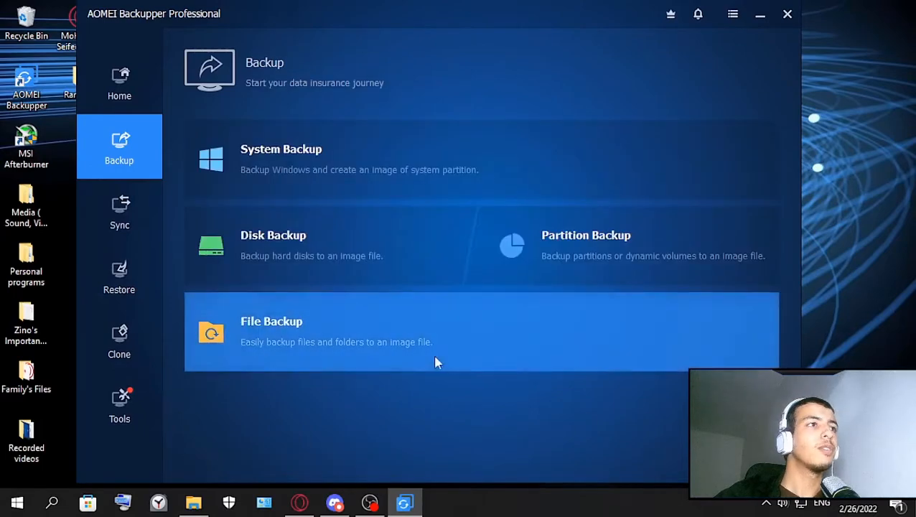
# Start a Basic Sync task and close its folder browser without adding a source folder.
pyautogui.click(119, 210)
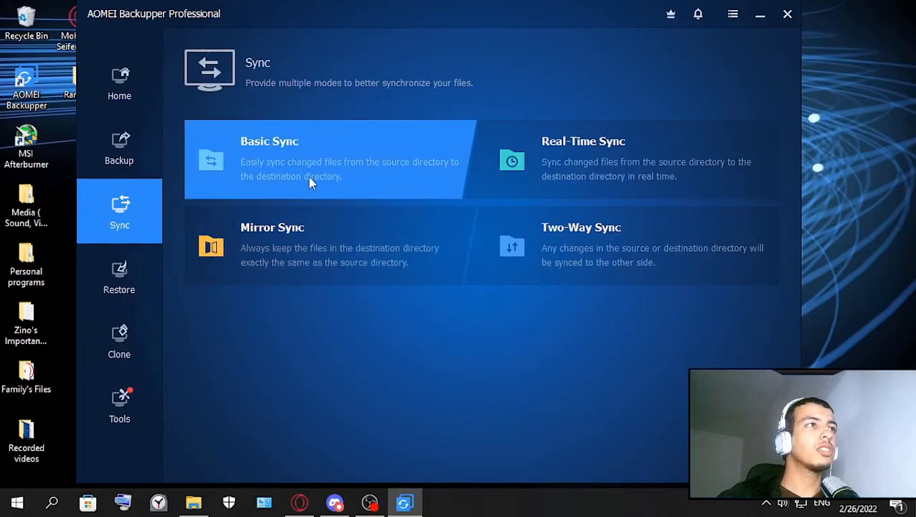
pyautogui.click(330, 158)
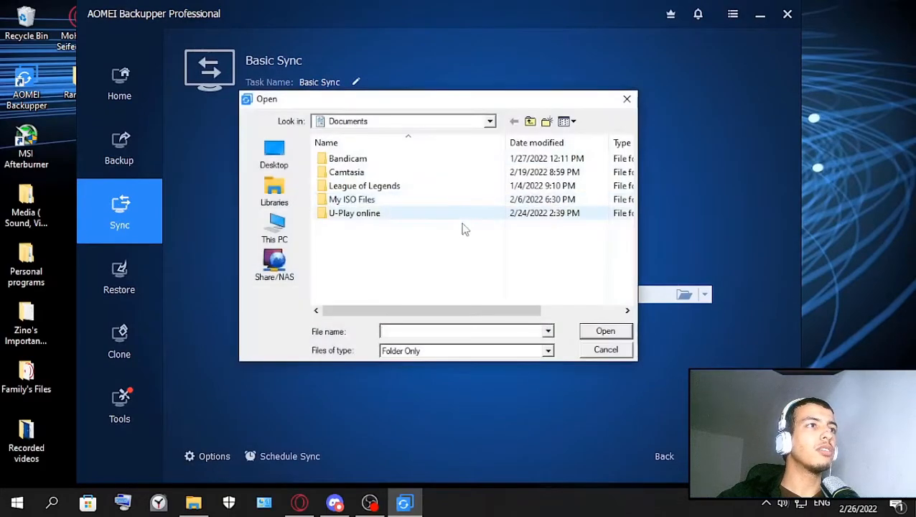
pyautogui.click(605, 351)
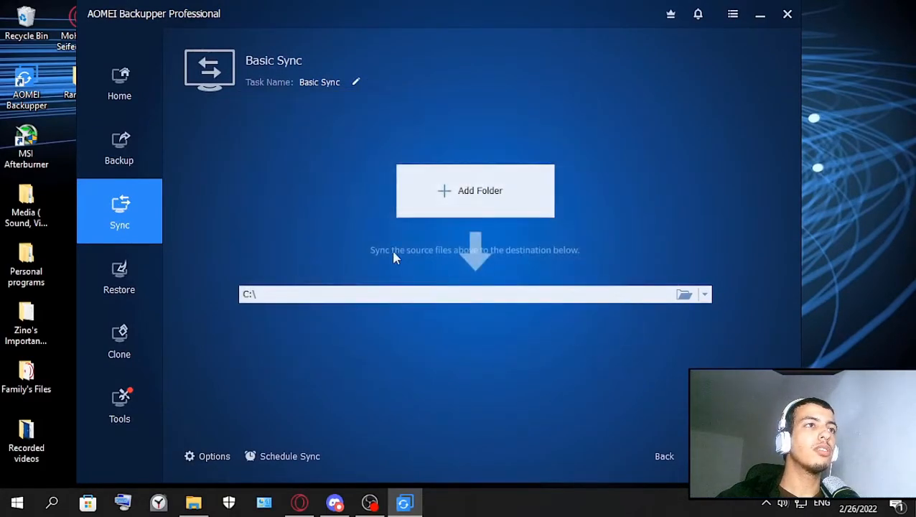
pyautogui.moveTo(323, 193)
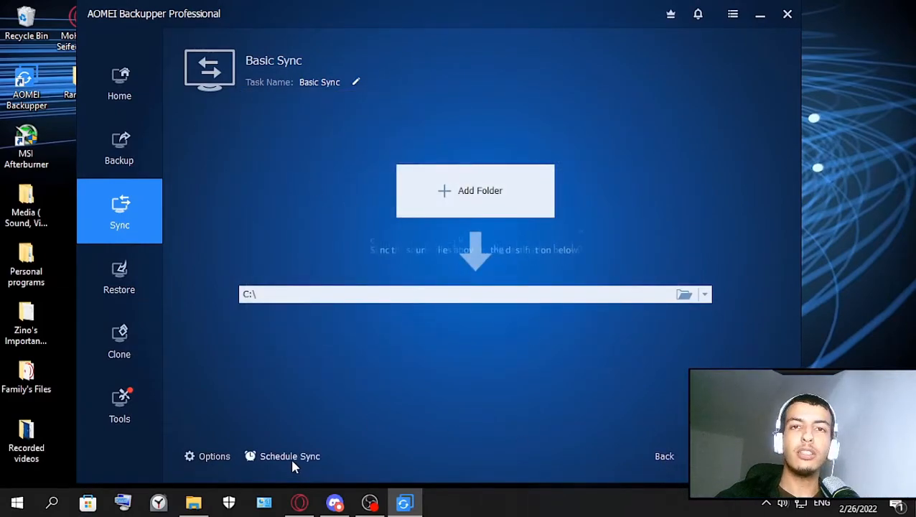
pyautogui.click(290, 456)
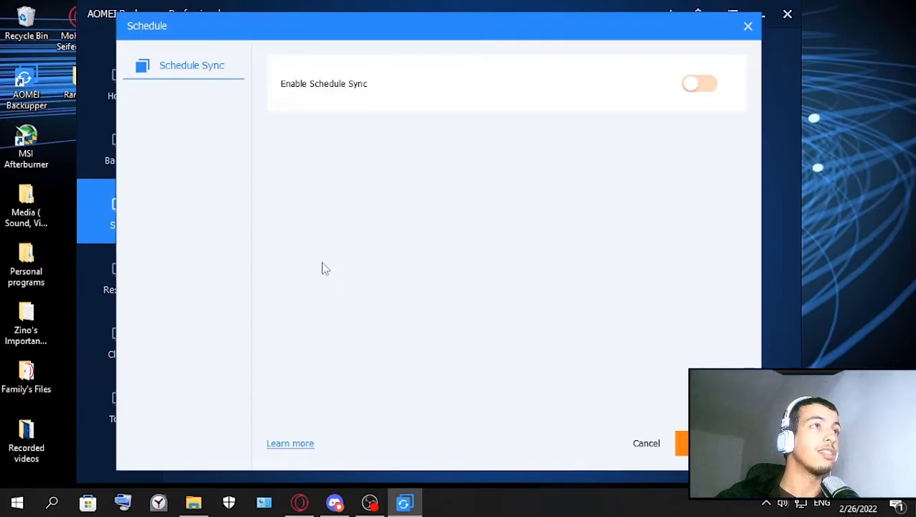
pyautogui.click(697, 83)
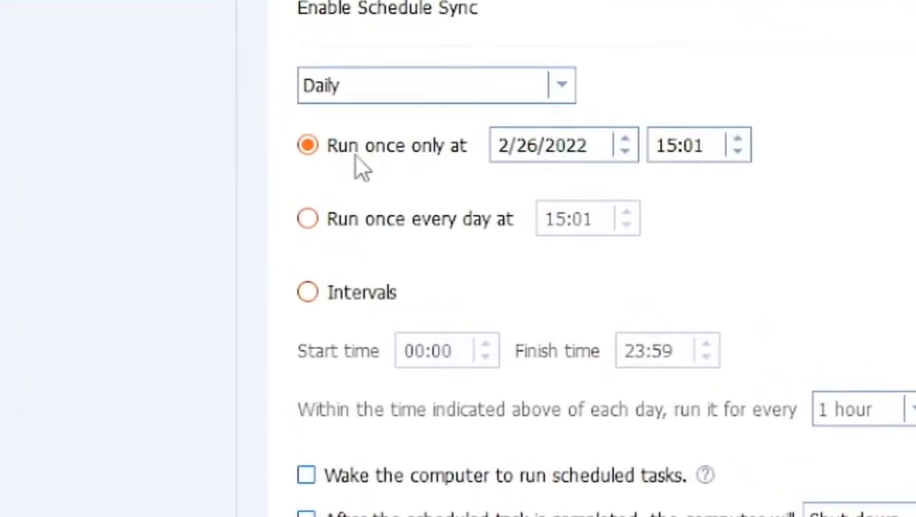
pyautogui.moveTo(448, 232)
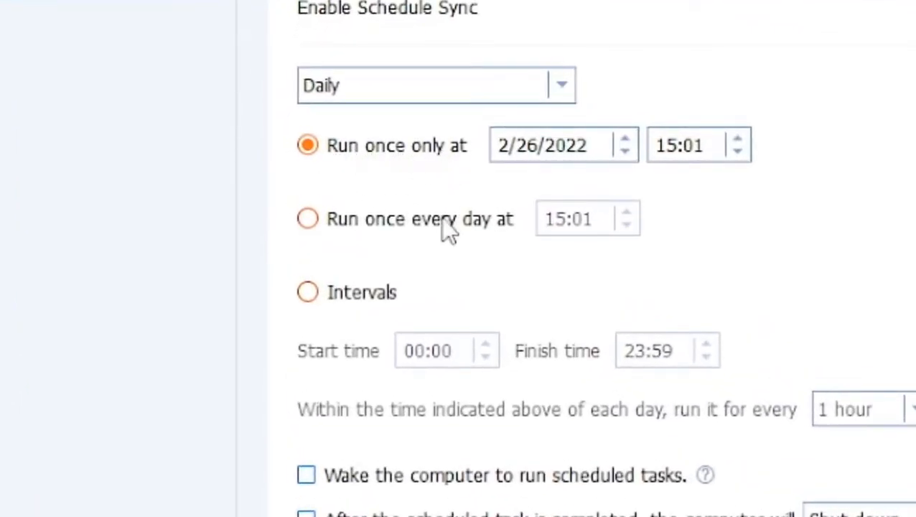
pyautogui.moveTo(491, 237)
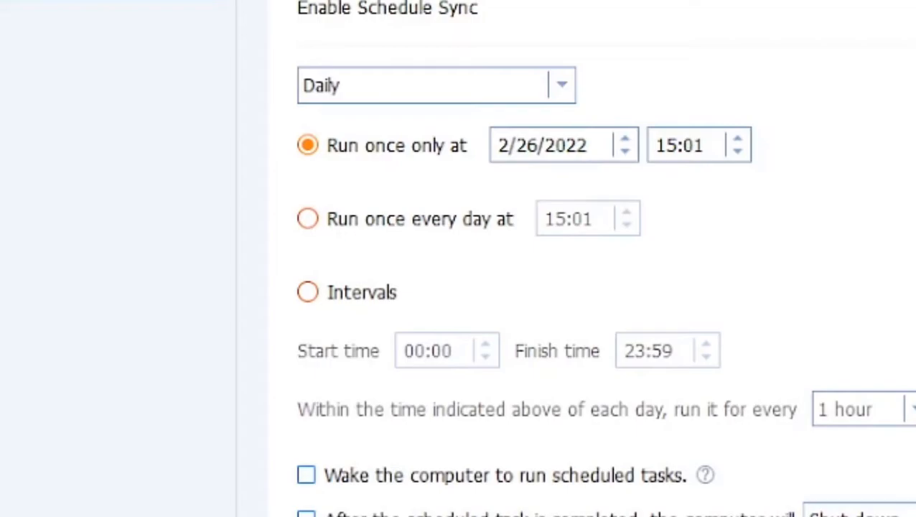
pyautogui.moveTo(491, 366)
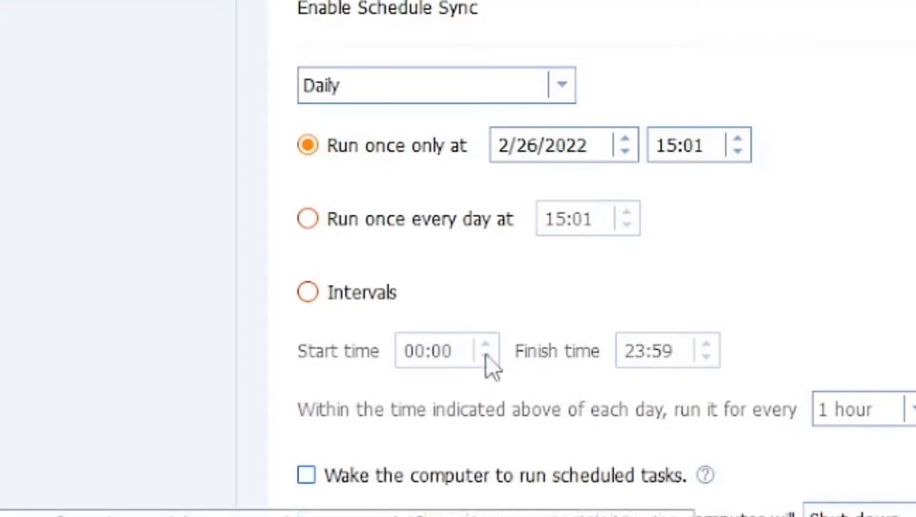
pyautogui.click(307, 291)
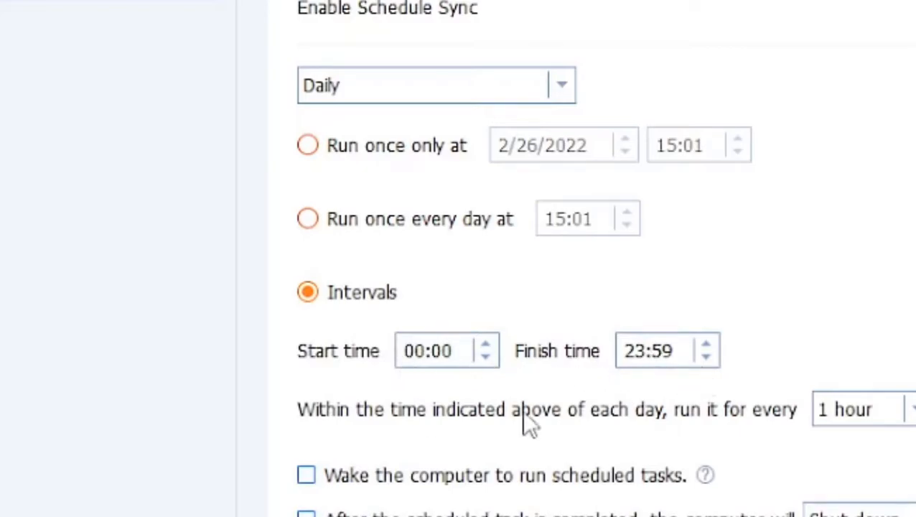
pyautogui.click(307, 218)
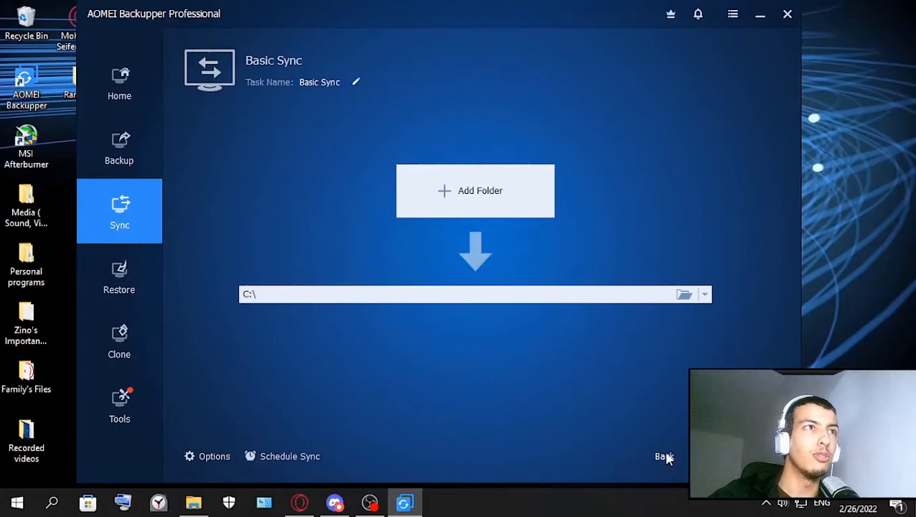
# Leave the Basic Sync setup and return to the list of sync modes.
pyautogui.click(663, 456)
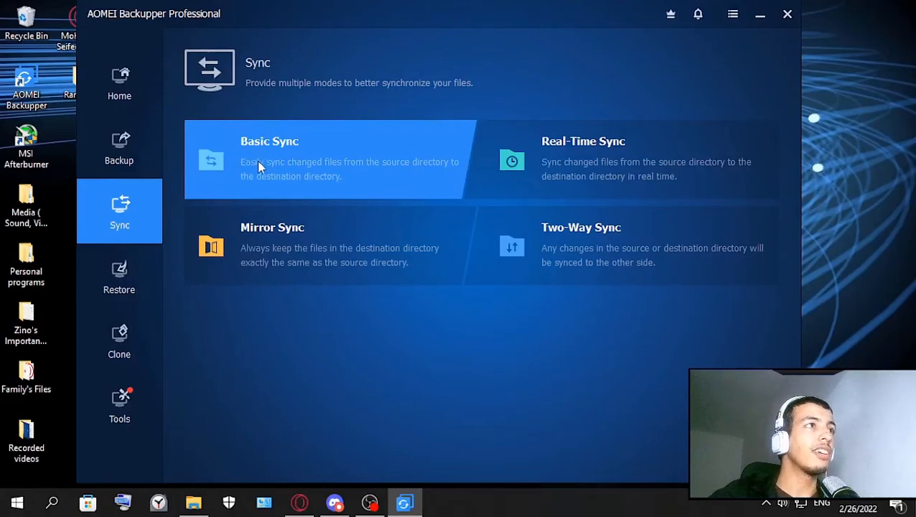
pyautogui.moveTo(367, 175)
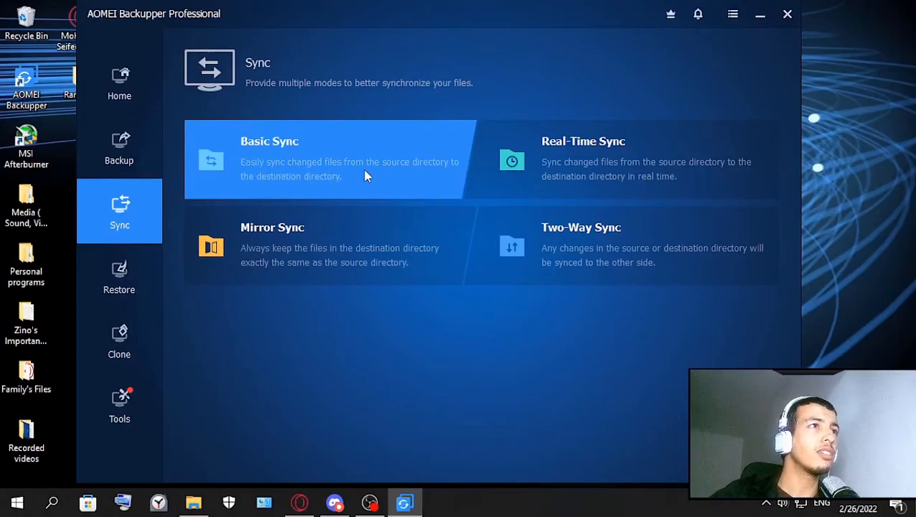
pyautogui.moveTo(321, 171)
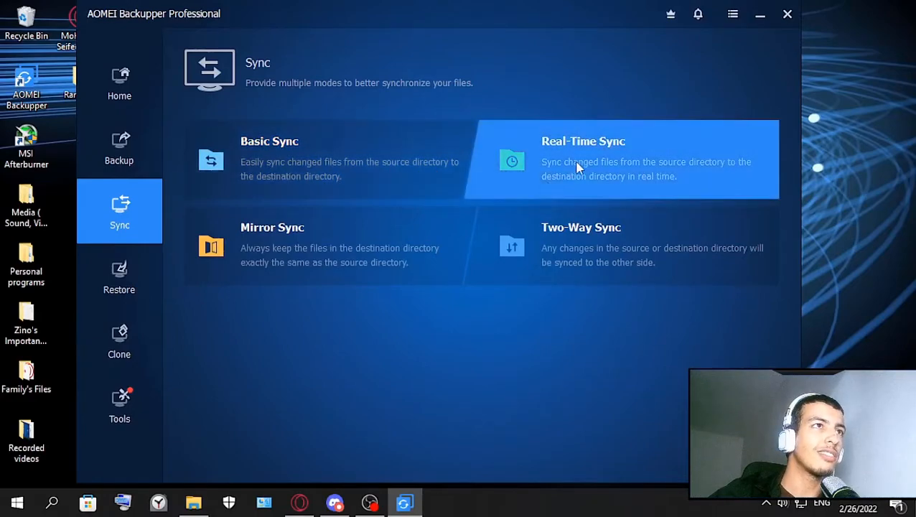
pyautogui.moveTo(630, 153)
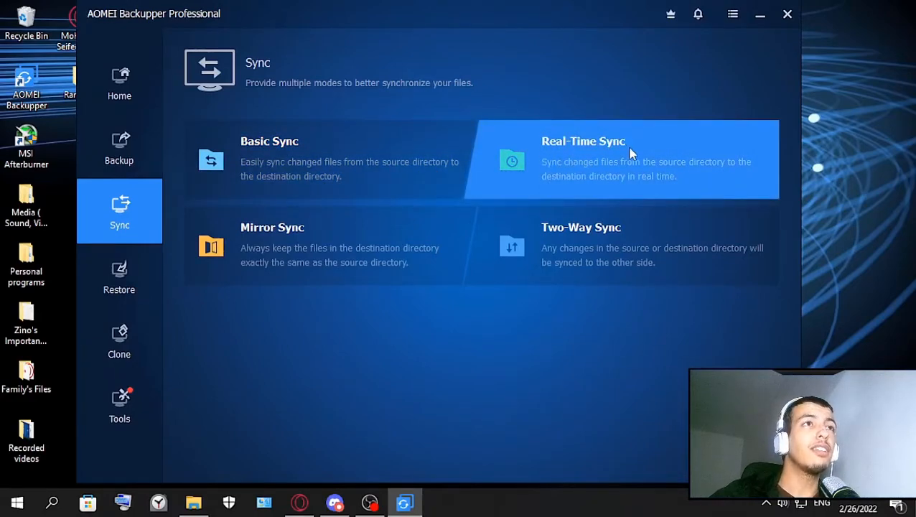
pyautogui.moveTo(561, 169)
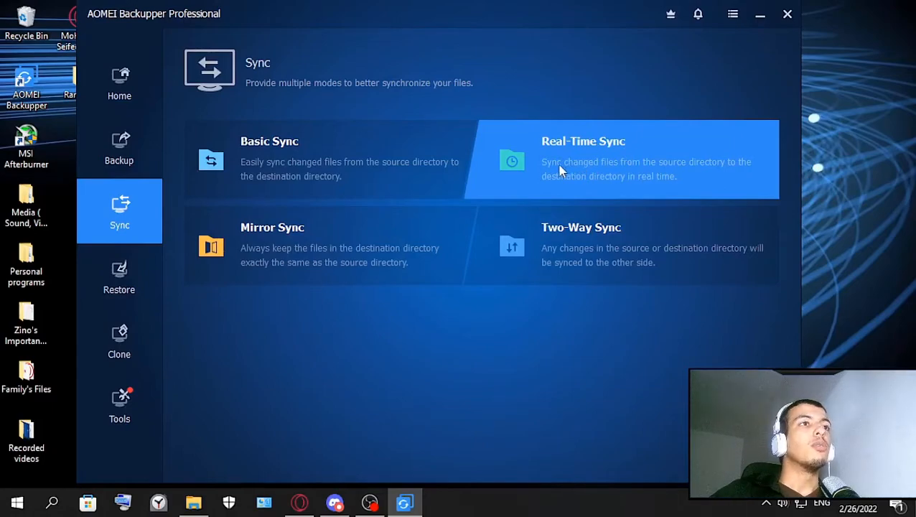
pyautogui.moveTo(646, 175)
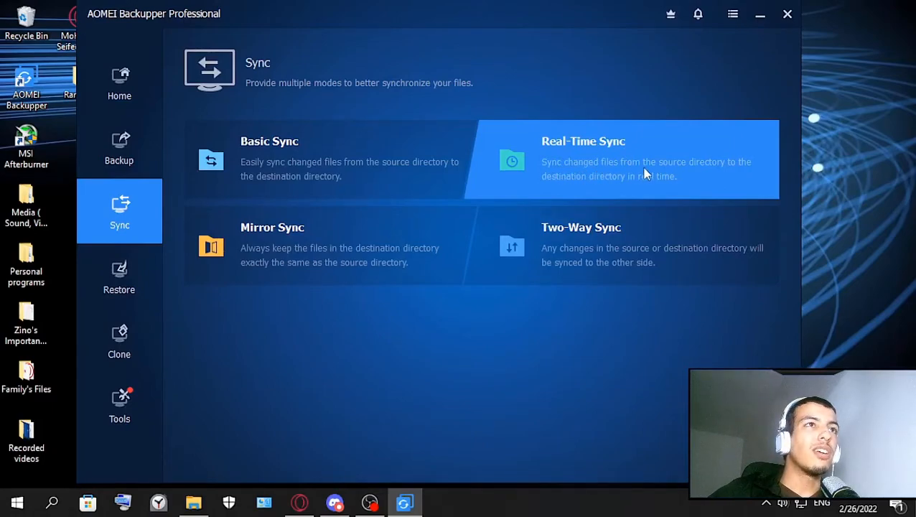
pyautogui.moveTo(688, 174)
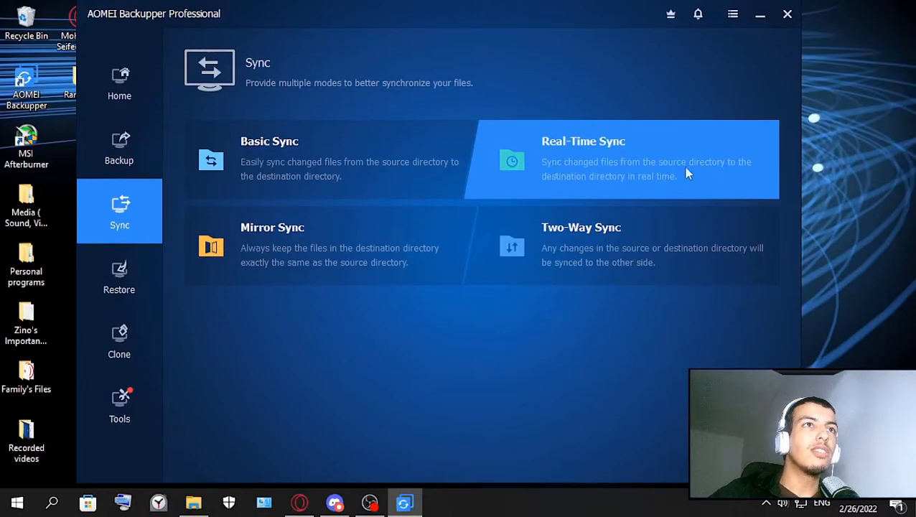
pyautogui.moveTo(614, 185)
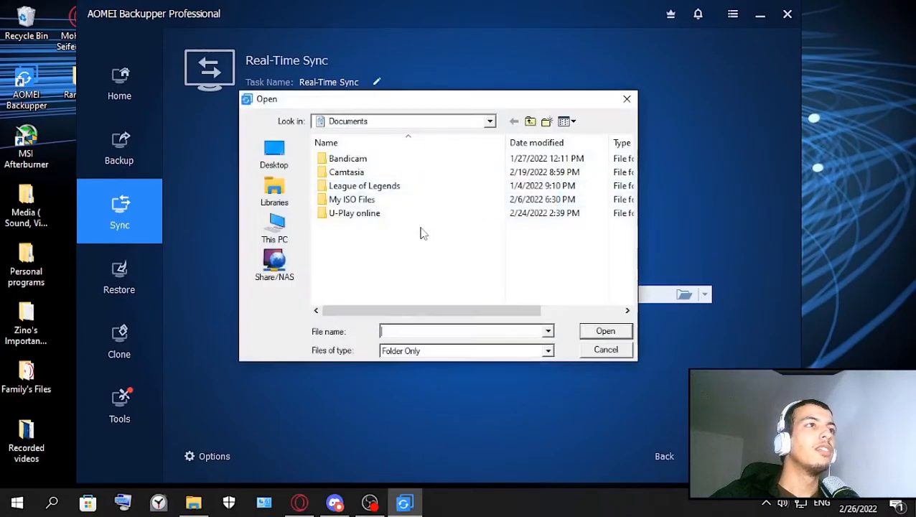
# Dismiss the Real-Time Sync folder chooser unchosen and go back to the sync modes list.
pyautogui.click(606, 349)
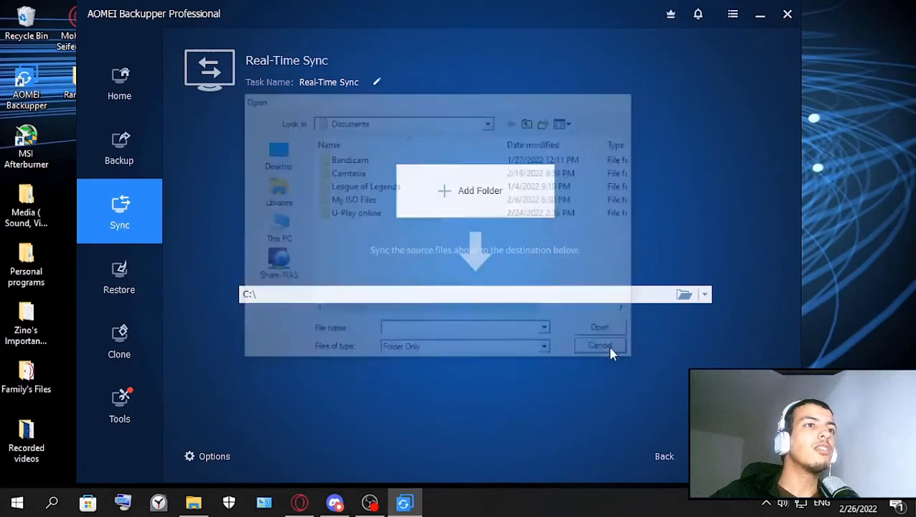
pyautogui.click(600, 345)
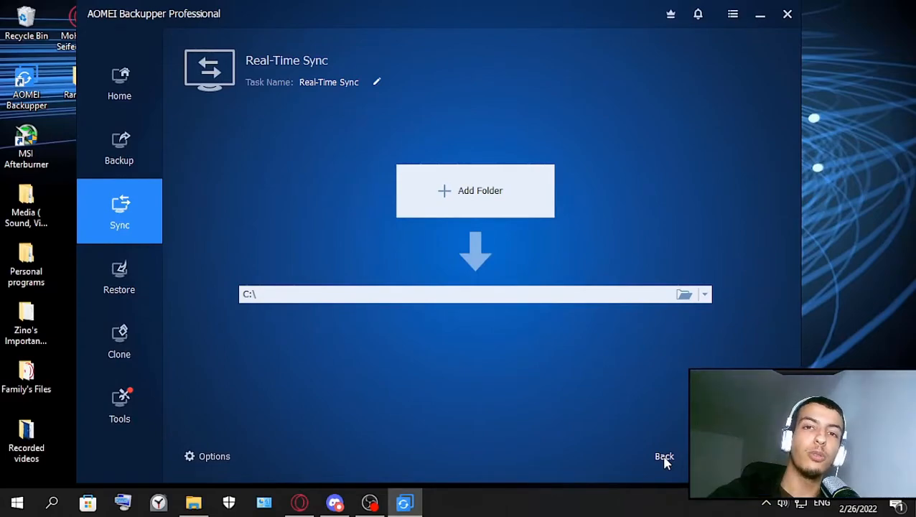
pyautogui.click(663, 456)
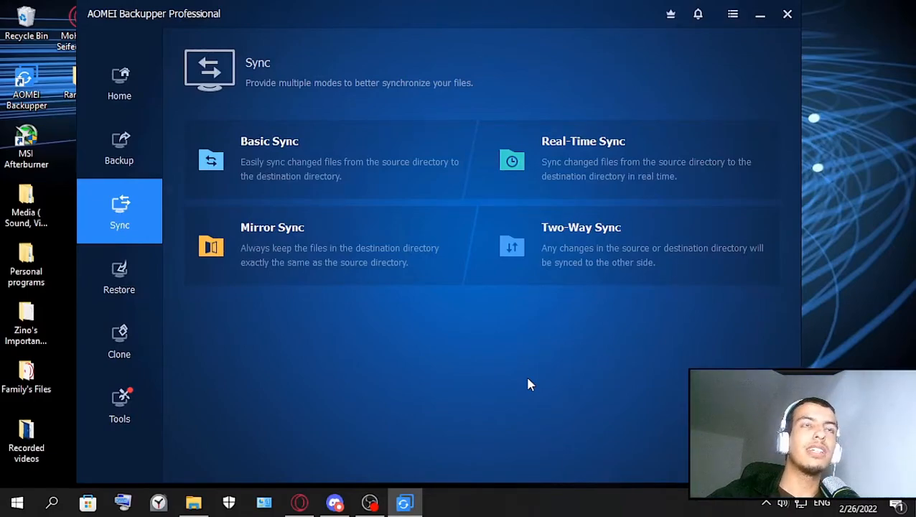
pyautogui.moveTo(373, 268)
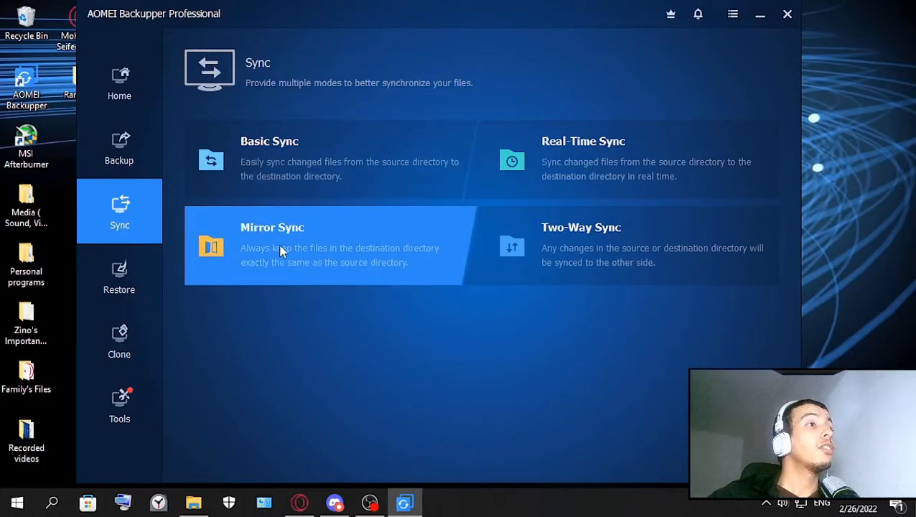
pyautogui.moveTo(280, 241)
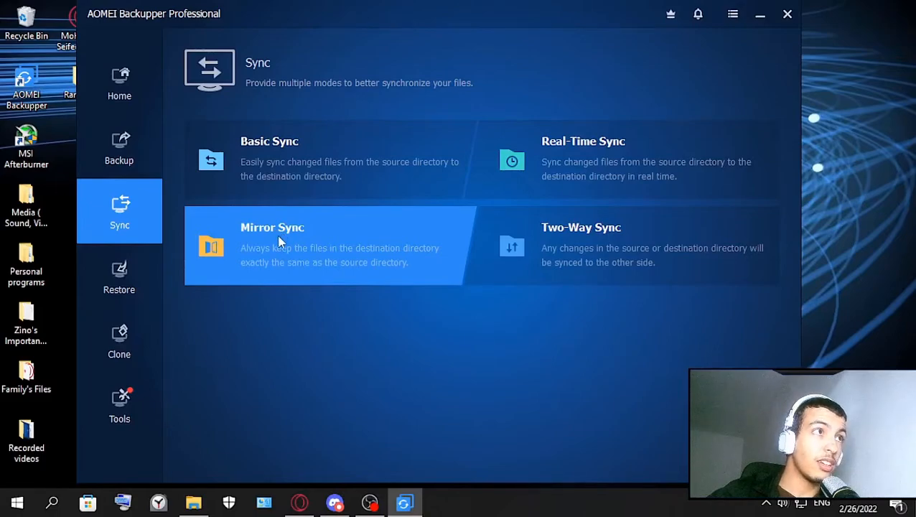
pyautogui.moveTo(333, 258)
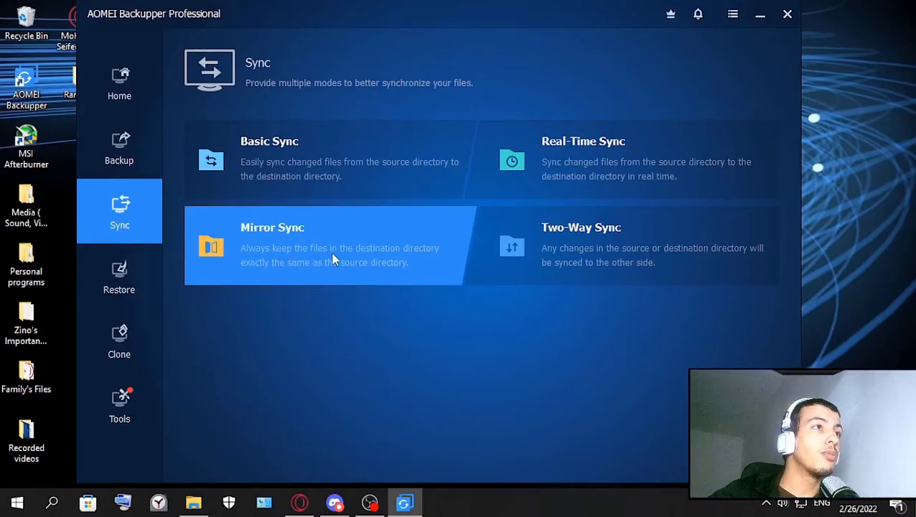
pyautogui.moveTo(259, 262)
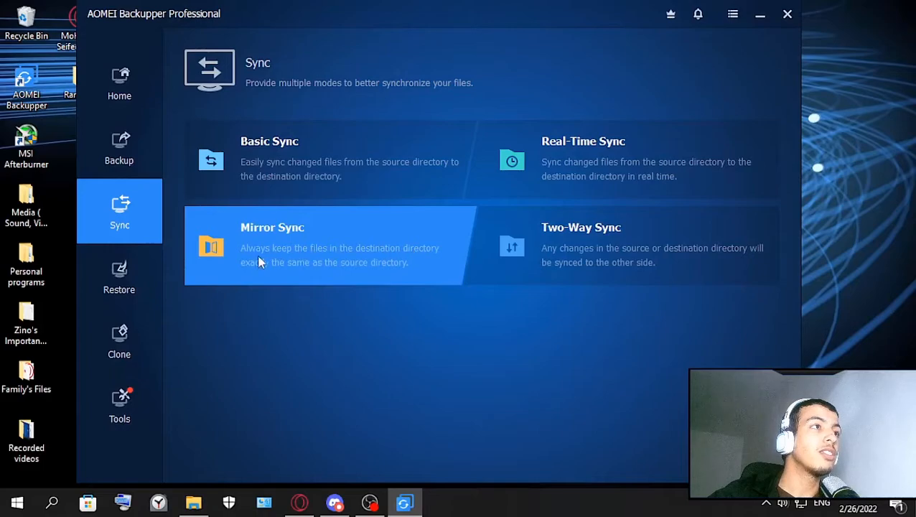
pyautogui.moveTo(364, 275)
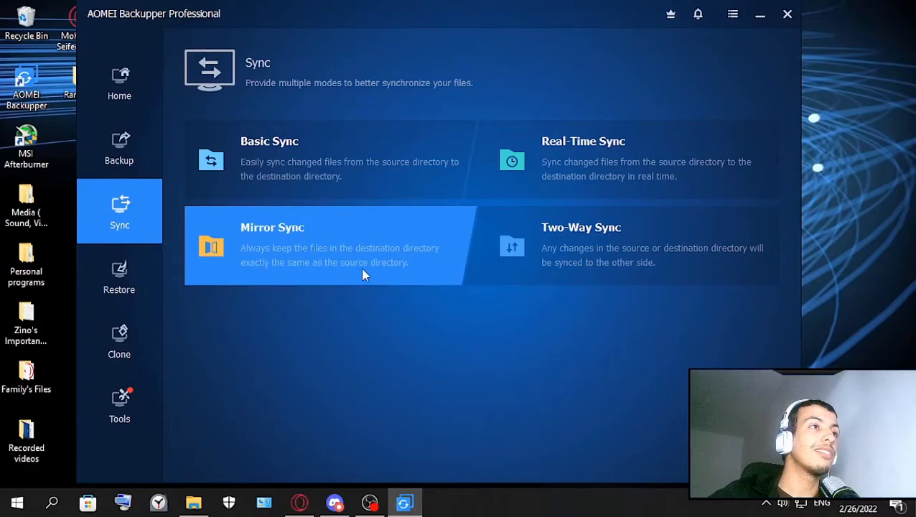
pyautogui.click(322, 244)
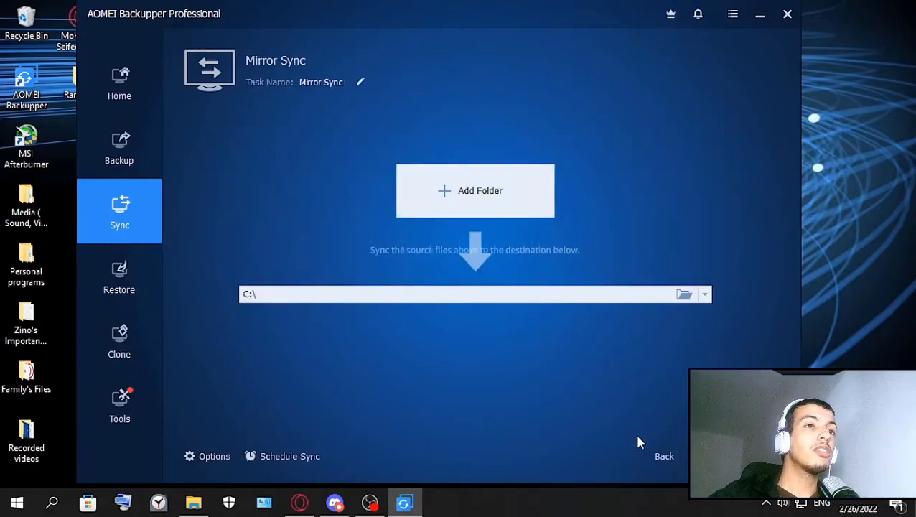
pyautogui.click(663, 456)
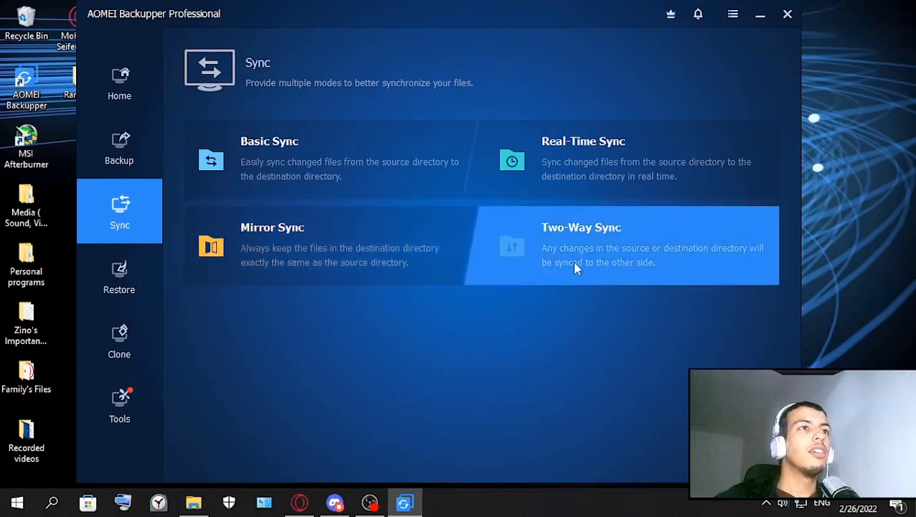
pyautogui.moveTo(557, 255)
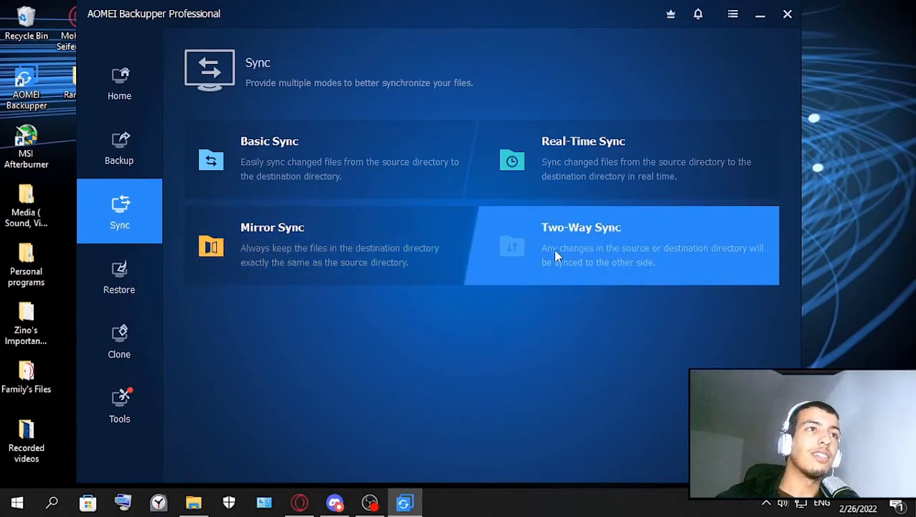
pyautogui.moveTo(620, 255)
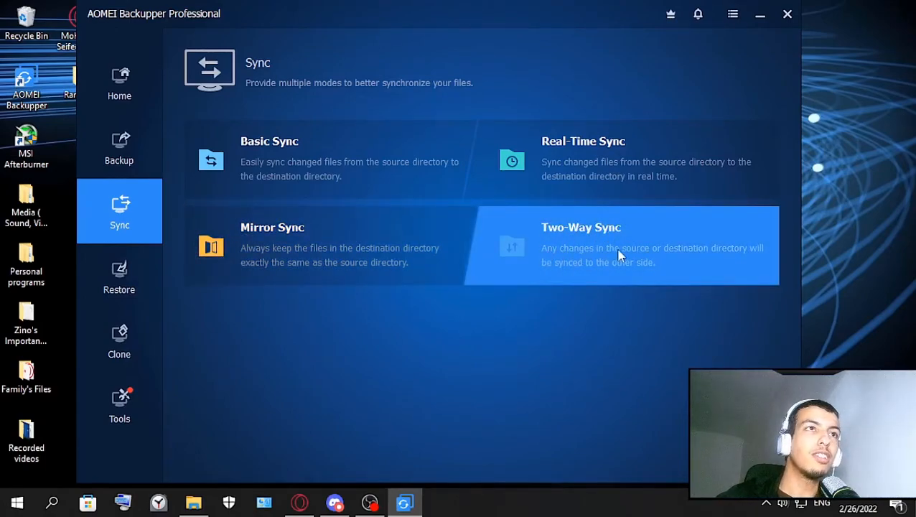
pyautogui.moveTo(705, 259)
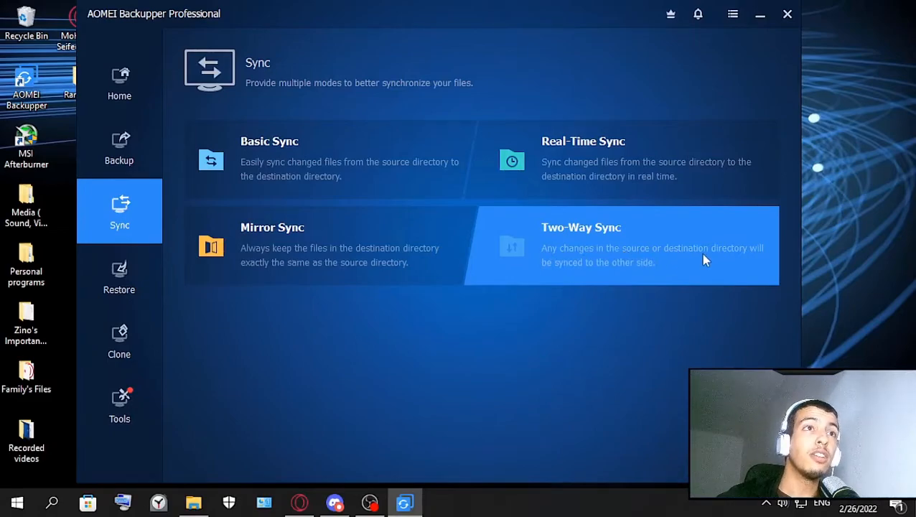
pyautogui.moveTo(744, 260)
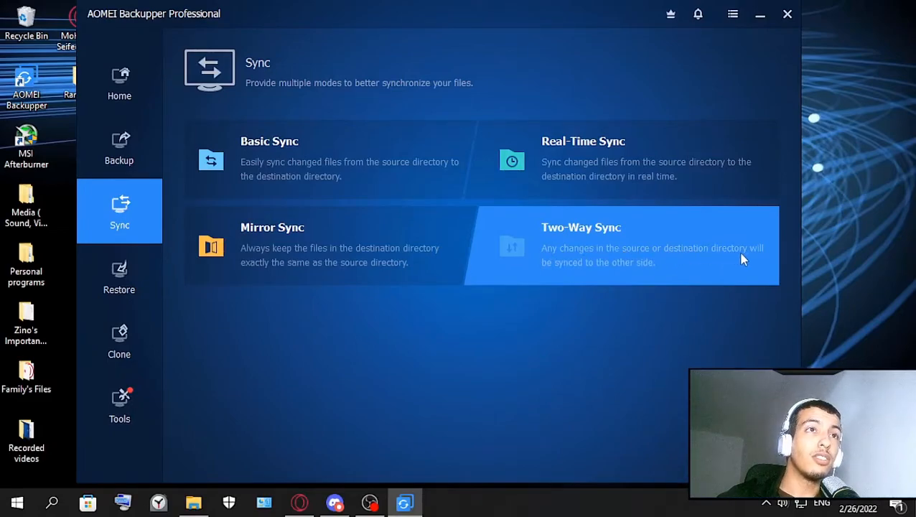
pyautogui.moveTo(639, 279)
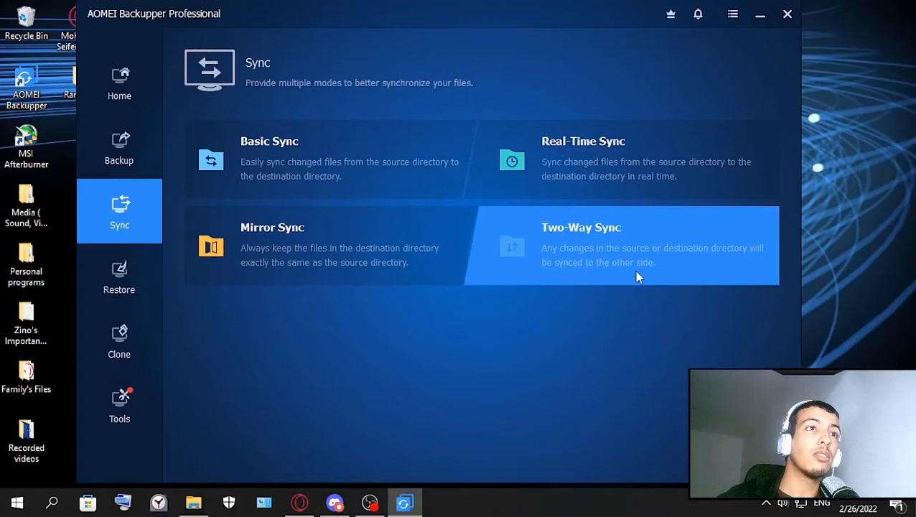
pyautogui.moveTo(581, 350)
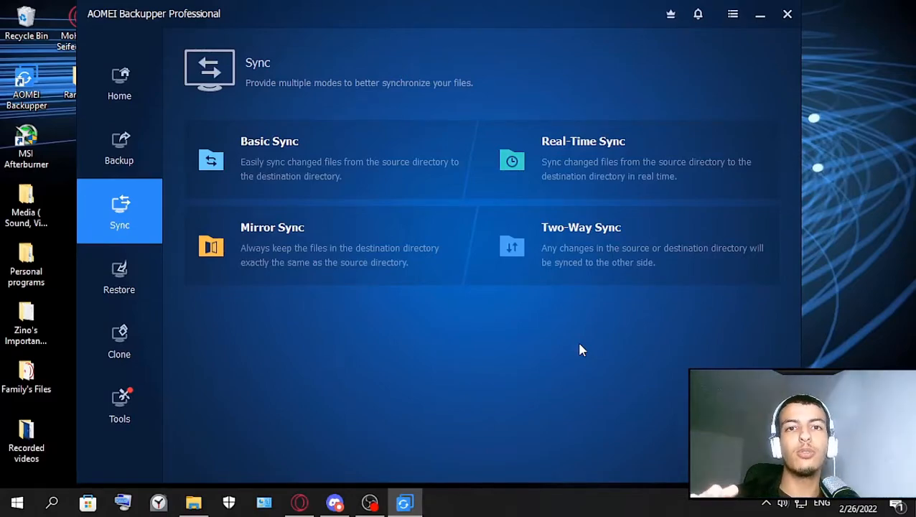
pyautogui.moveTo(562, 328)
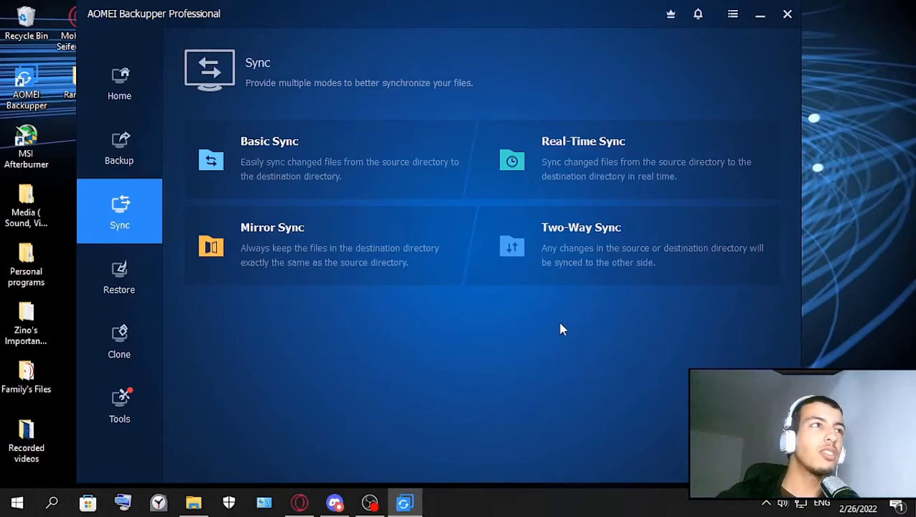
pyautogui.moveTo(119, 290)
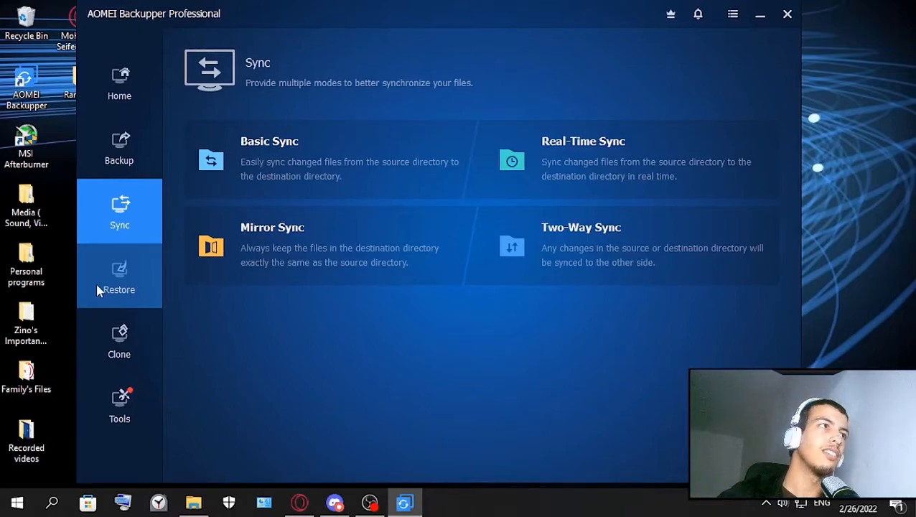
# Show the Restore image-file panel, close it unchosen, then move to the Clone features page.
pyautogui.click(119, 276)
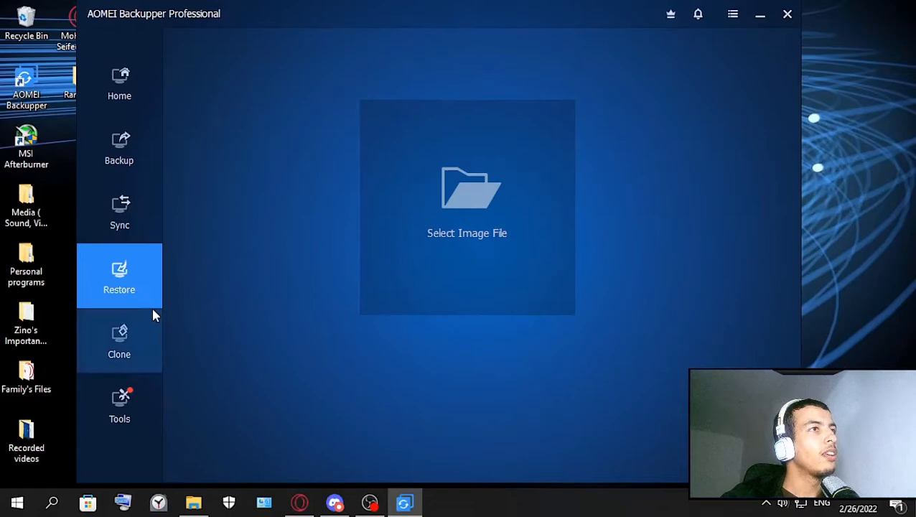
pyautogui.moveTo(466, 270)
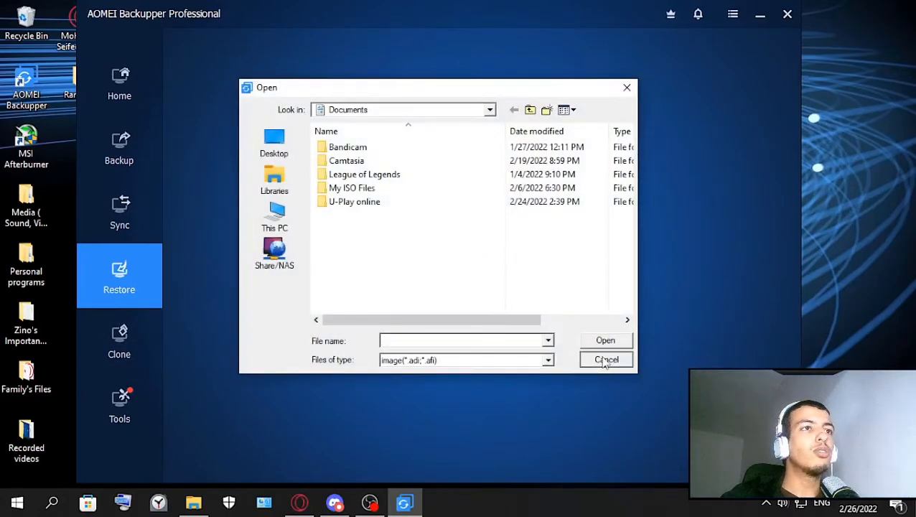
pyautogui.click(606, 359)
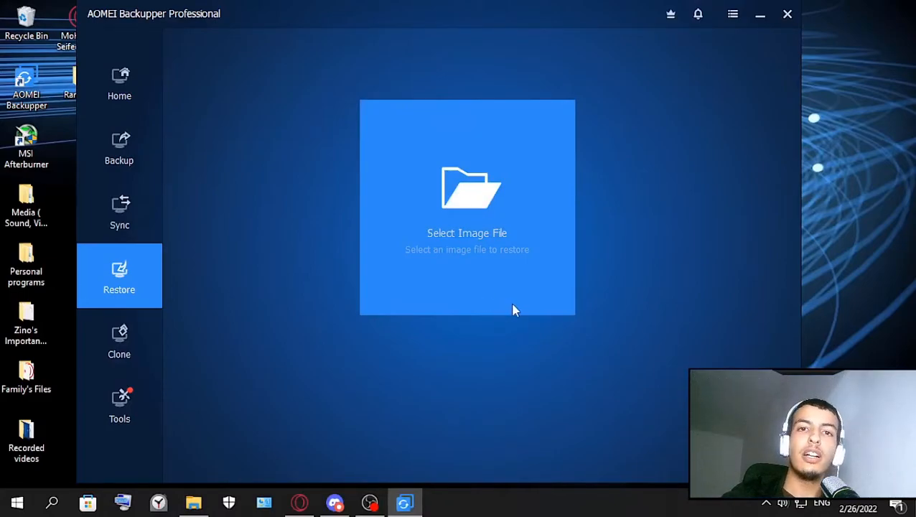
pyautogui.moveTo(432, 448)
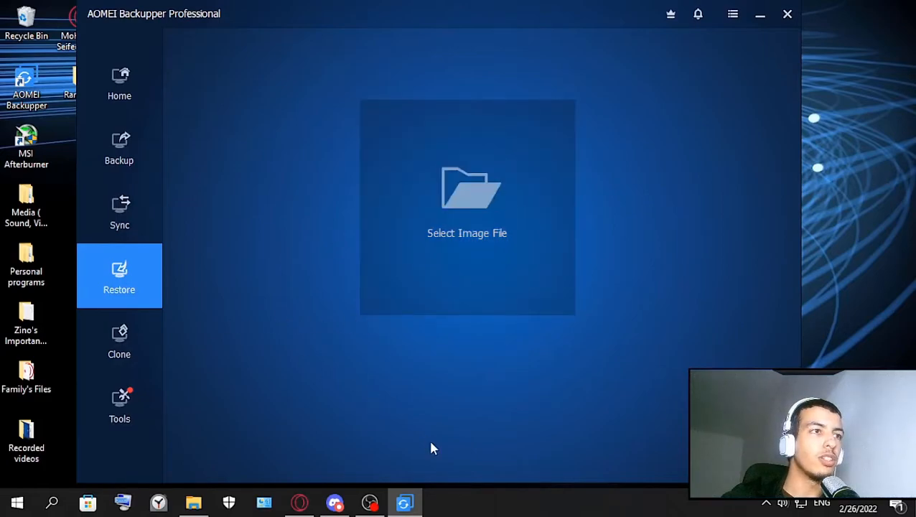
pyautogui.moveTo(481, 268)
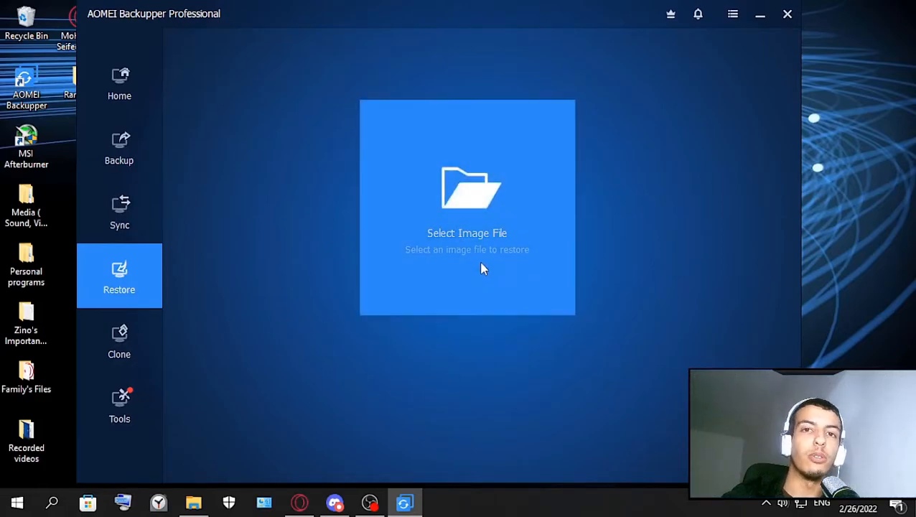
pyautogui.click(120, 342)
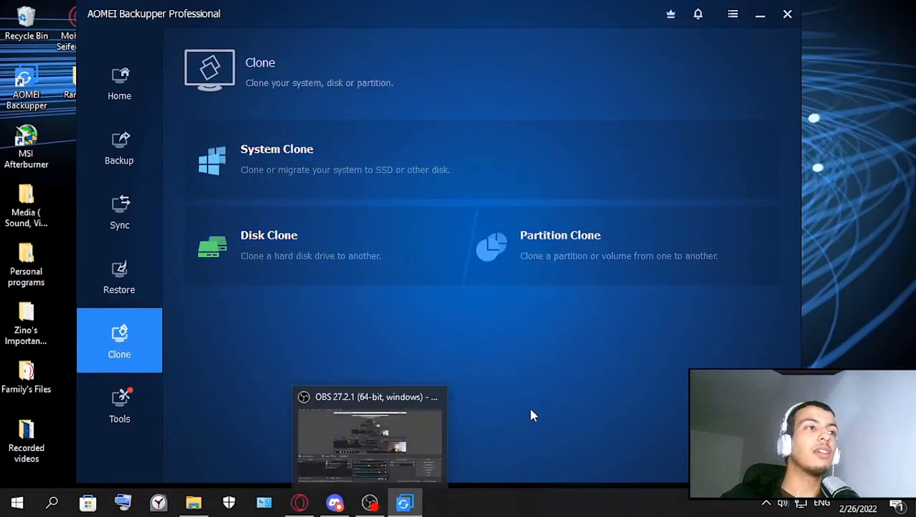
pyautogui.moveTo(528, 409)
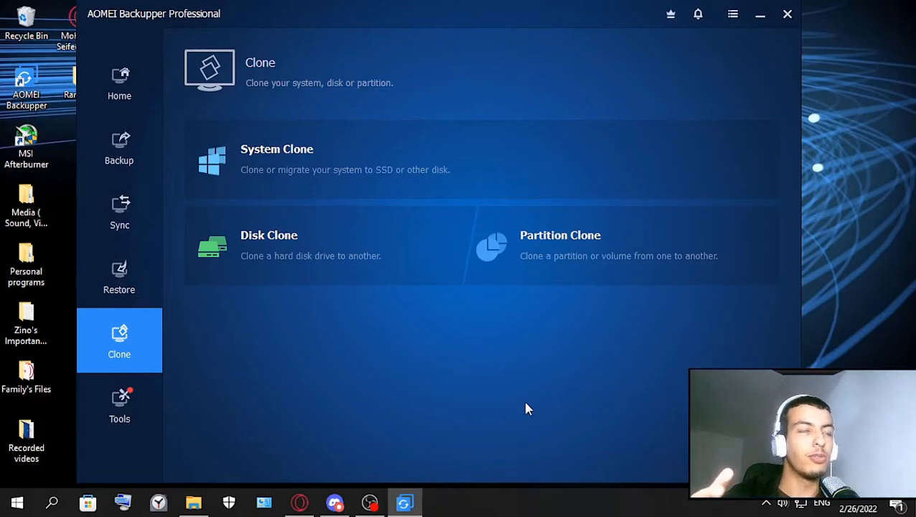
pyautogui.moveTo(351, 184)
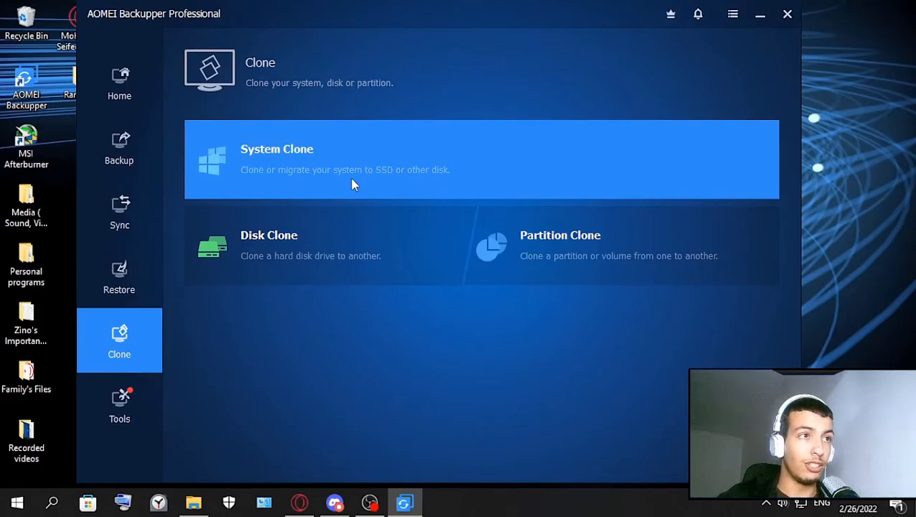
pyautogui.moveTo(343, 187)
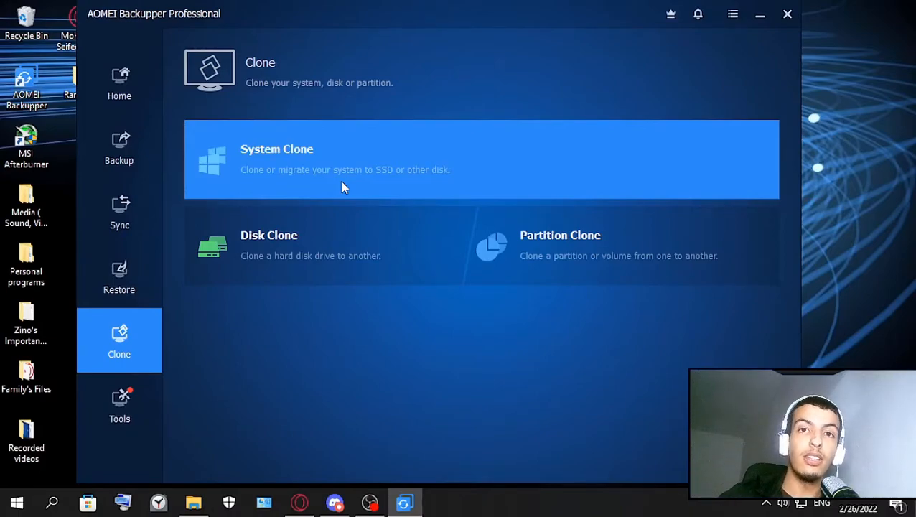
pyautogui.moveTo(339, 179)
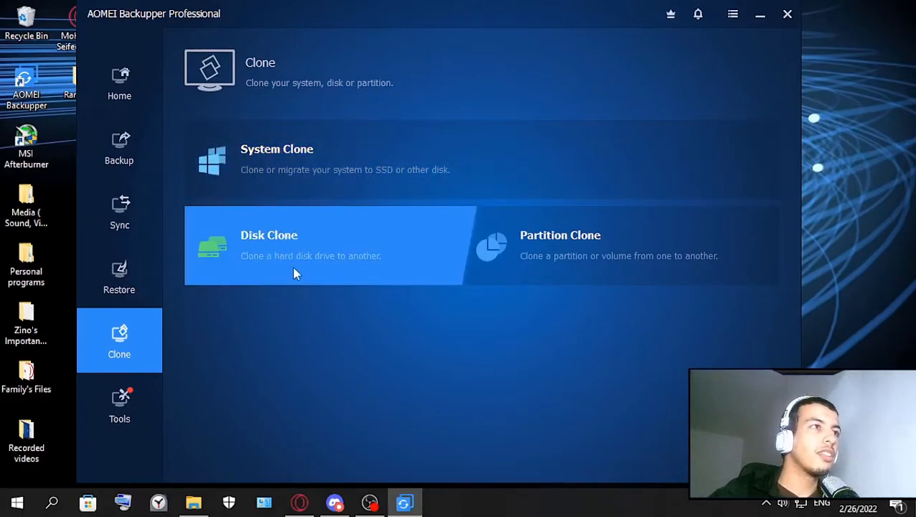
pyautogui.moveTo(270, 175)
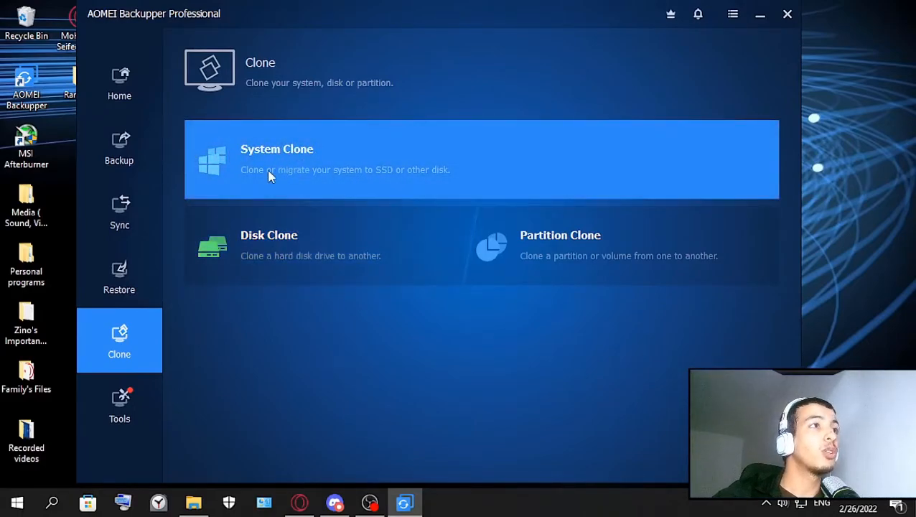
pyautogui.moveTo(298, 178)
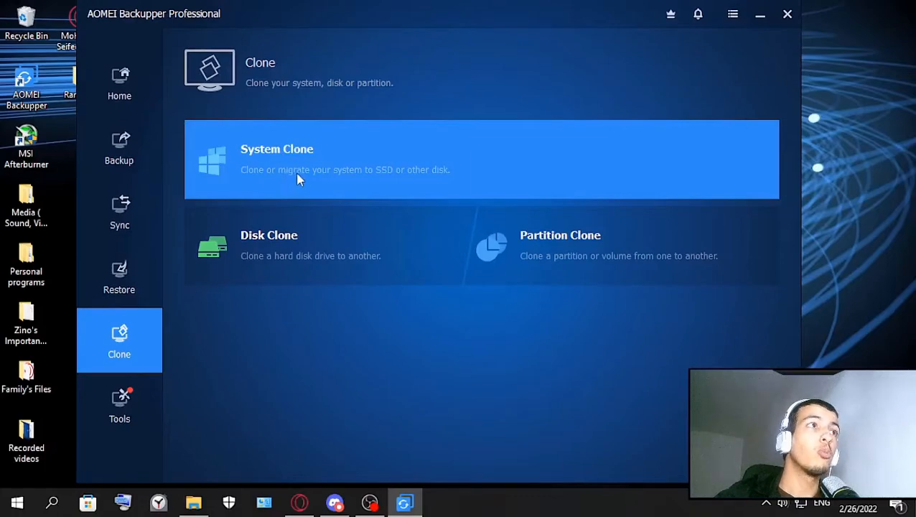
pyautogui.moveTo(402, 181)
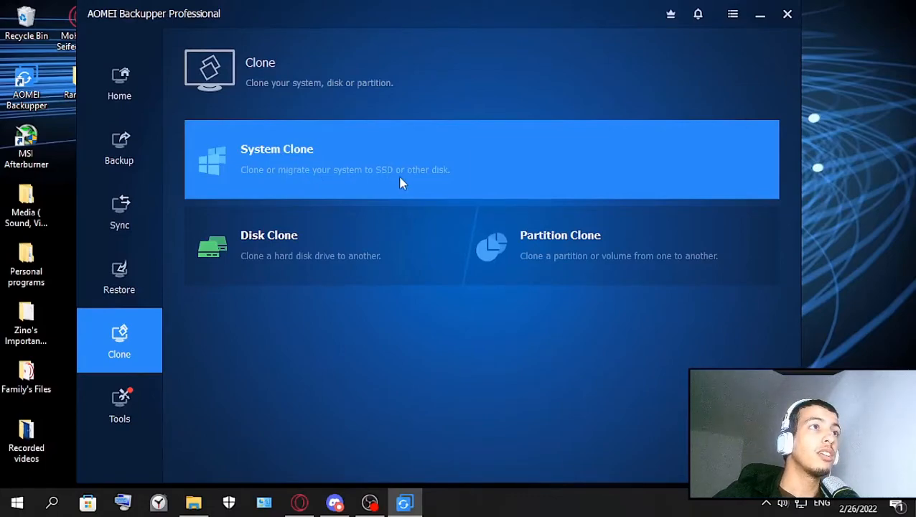
# Start a System Clone, try C: and E: as destination partitions, then return to the clone types.
pyautogui.click(480, 159)
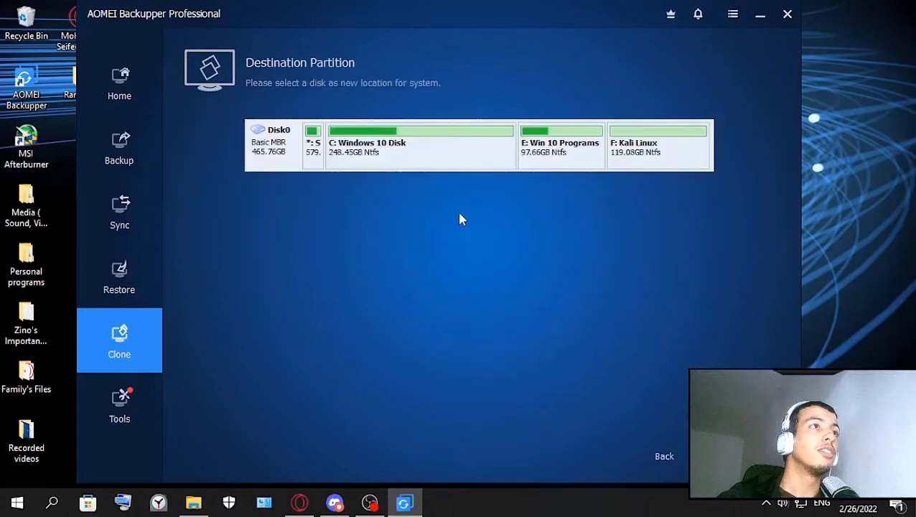
pyautogui.click(419, 144)
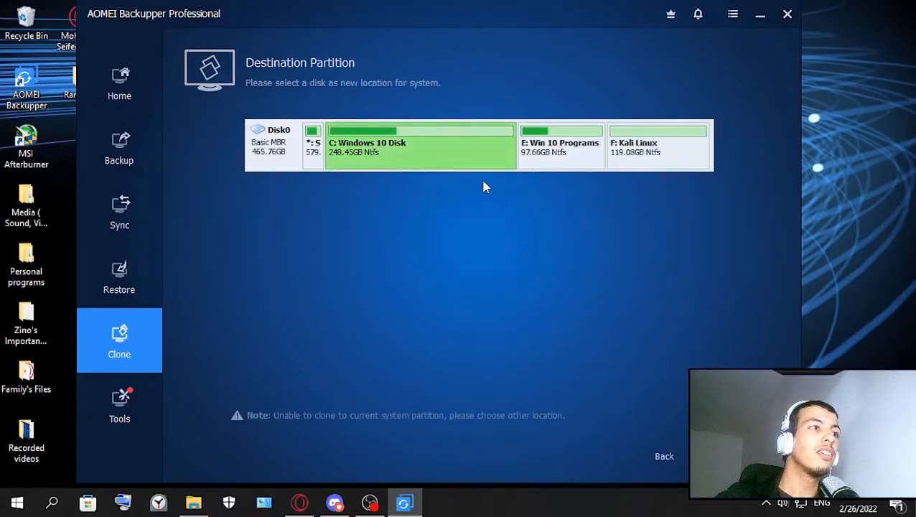
pyautogui.click(663, 456)
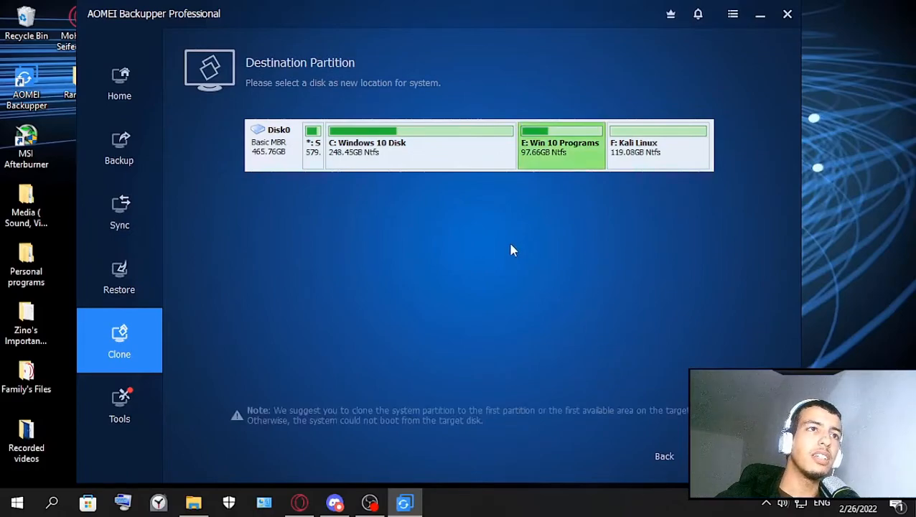
pyautogui.moveTo(431, 171)
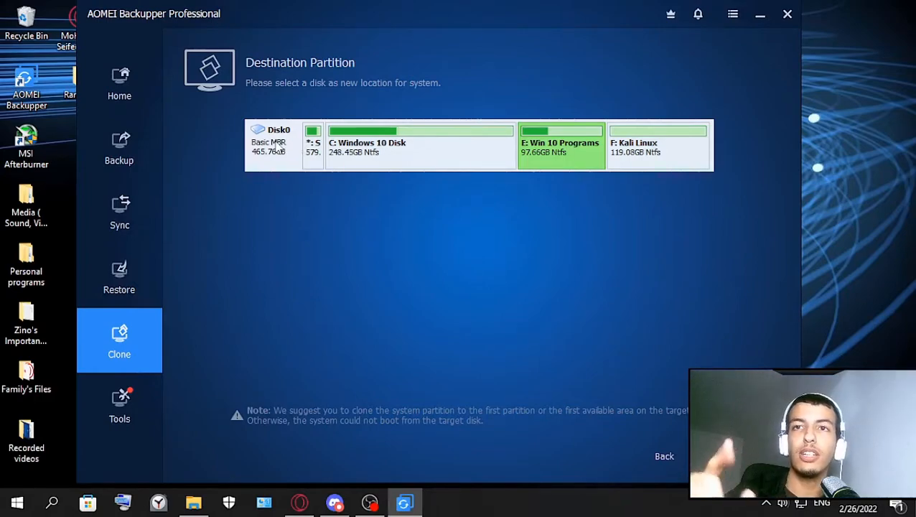
pyautogui.moveTo(246, 214)
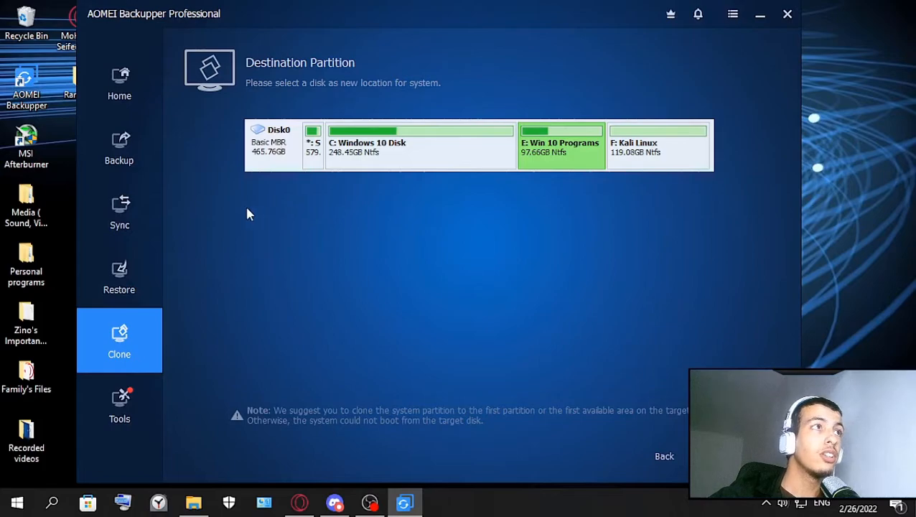
pyautogui.moveTo(609, 376)
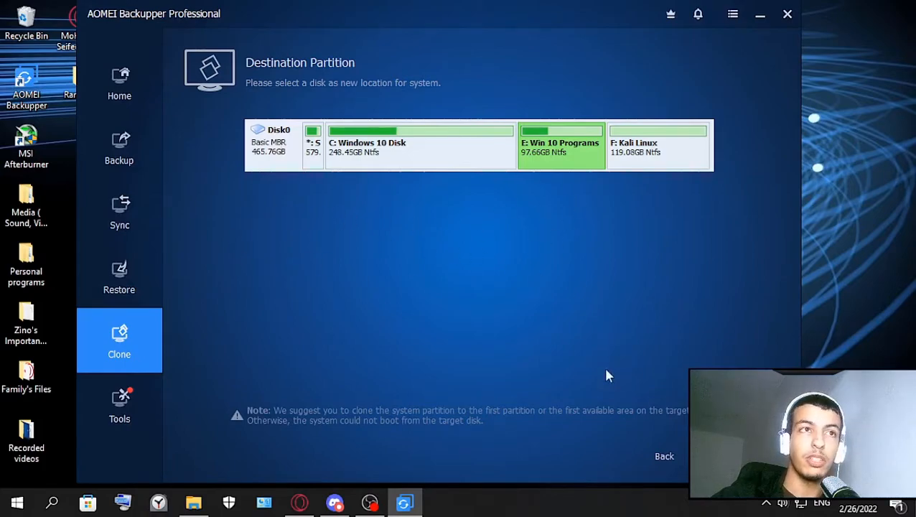
pyautogui.click(663, 456)
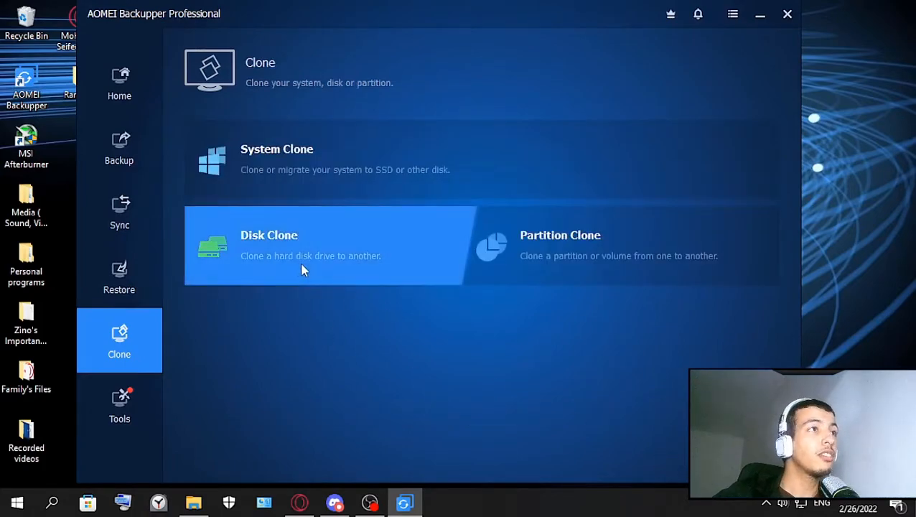
pyautogui.moveTo(261, 273)
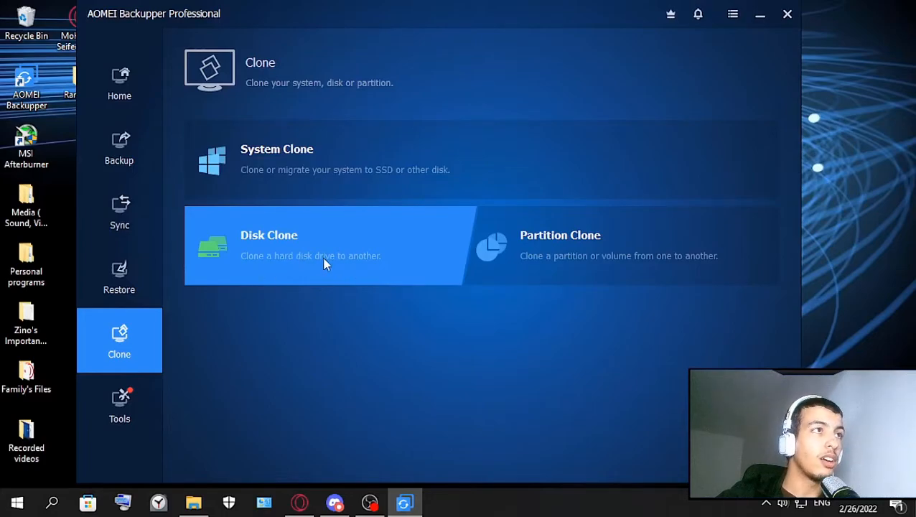
pyautogui.click(323, 244)
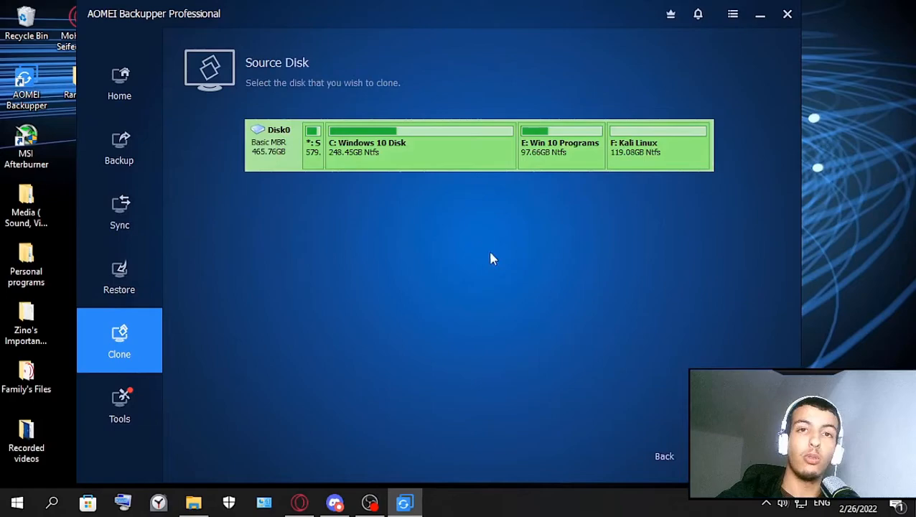
pyautogui.moveTo(663, 462)
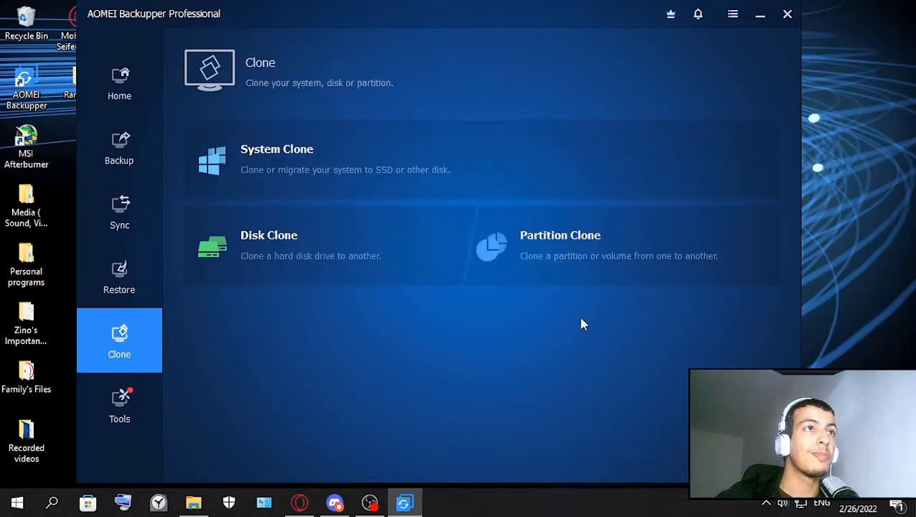
pyautogui.click(560, 244)
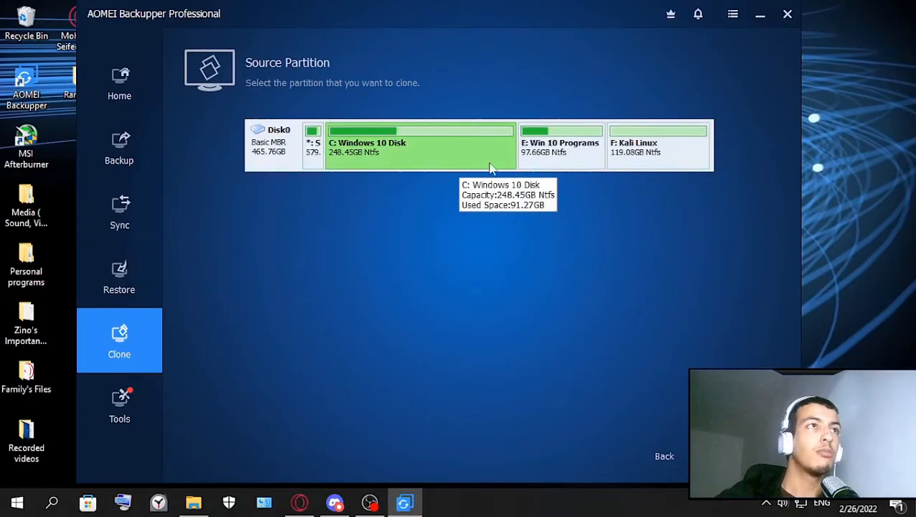
pyautogui.moveTo(487, 164)
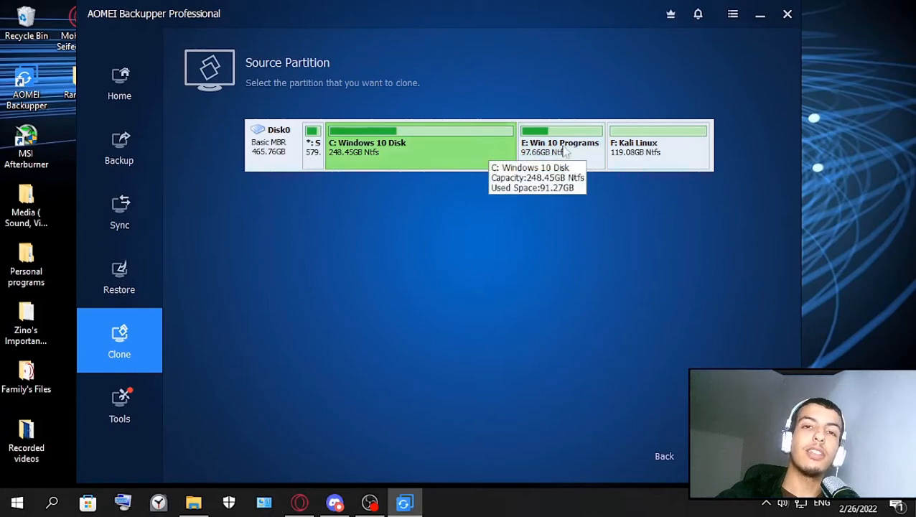
pyautogui.moveTo(490, 161)
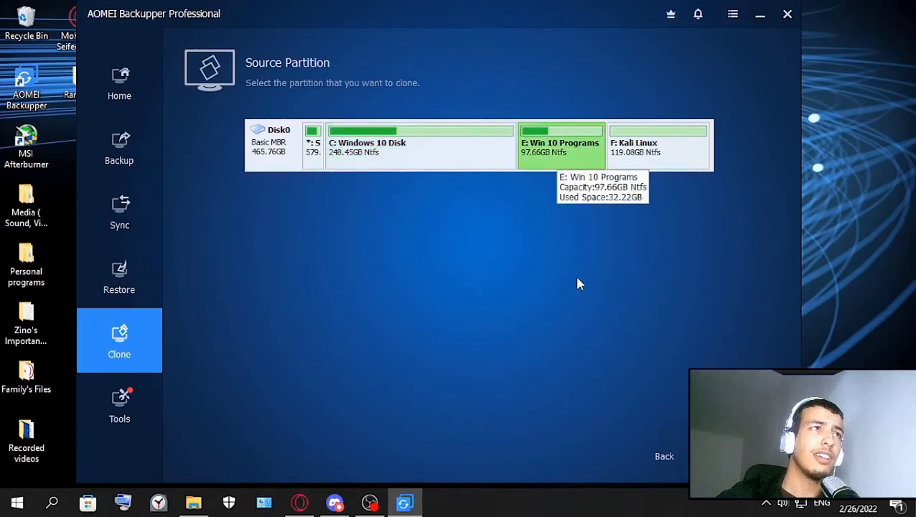
pyautogui.moveTo(487, 125)
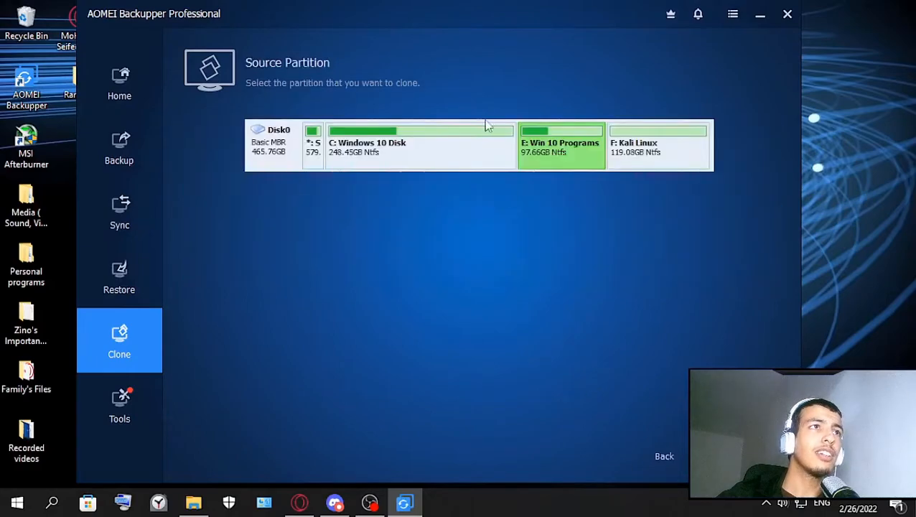
pyautogui.moveTo(621, 232)
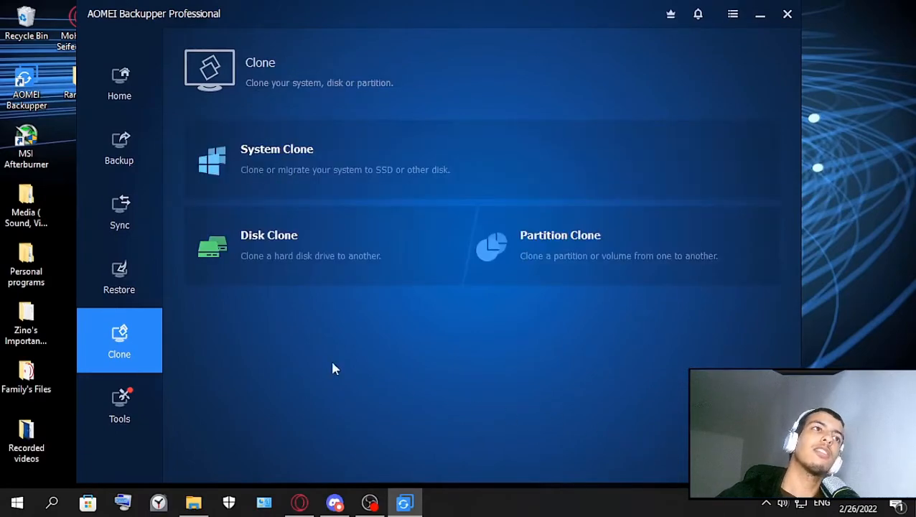
pyautogui.click(119, 404)
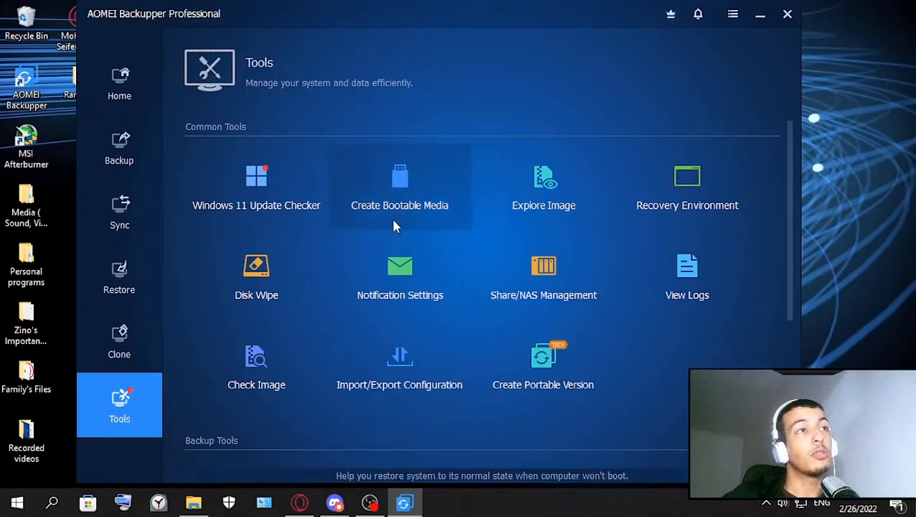
pyautogui.moveTo(428, 213)
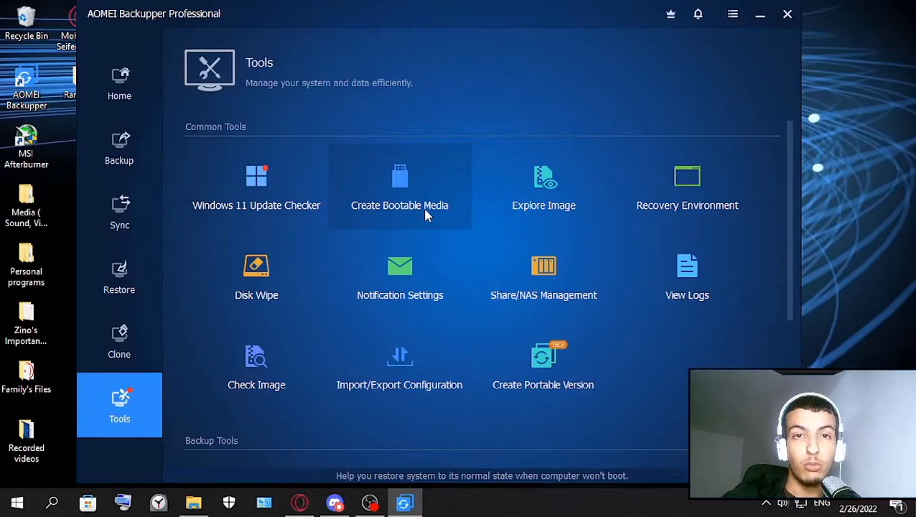
pyautogui.moveTo(542, 215)
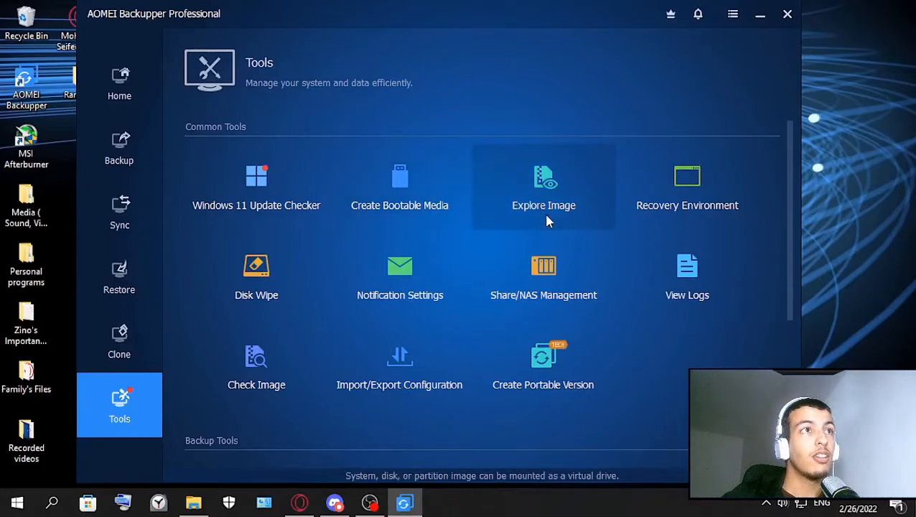
pyautogui.moveTo(548, 190)
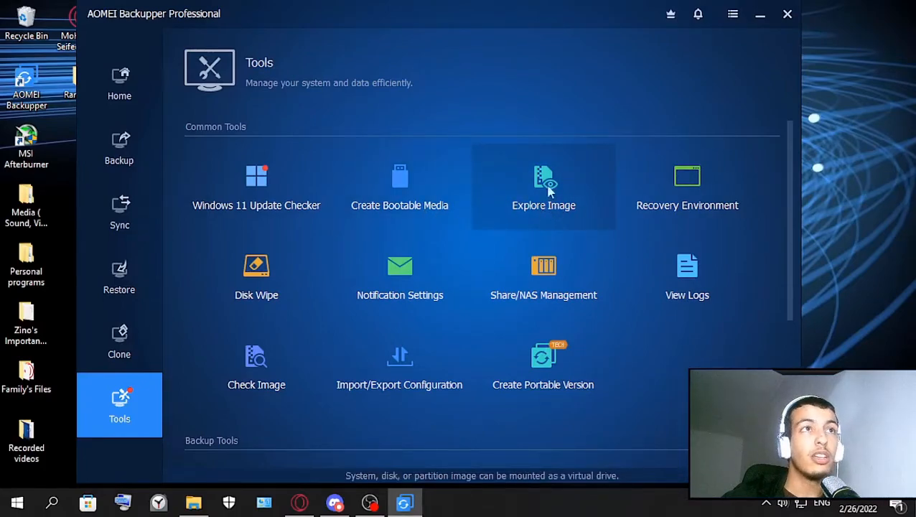
# Open and cancel Explore Image, then start the Disk Wipe wizard at its Wiping Type step.
pyautogui.click(542, 187)
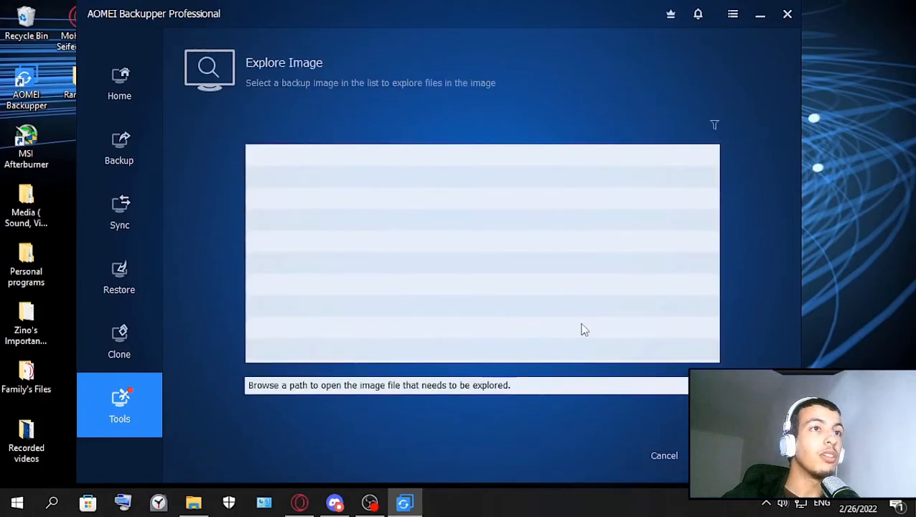
pyautogui.click(663, 455)
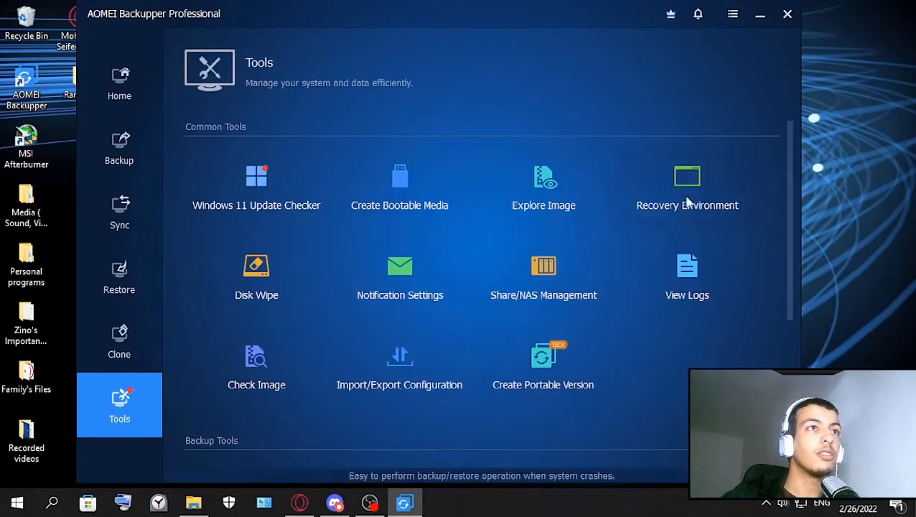
pyautogui.moveTo(615, 215)
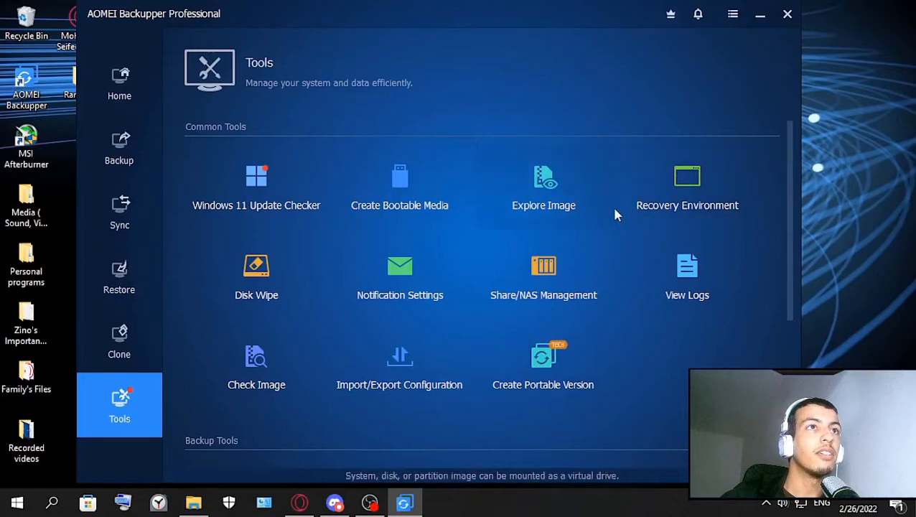
pyautogui.moveTo(686, 209)
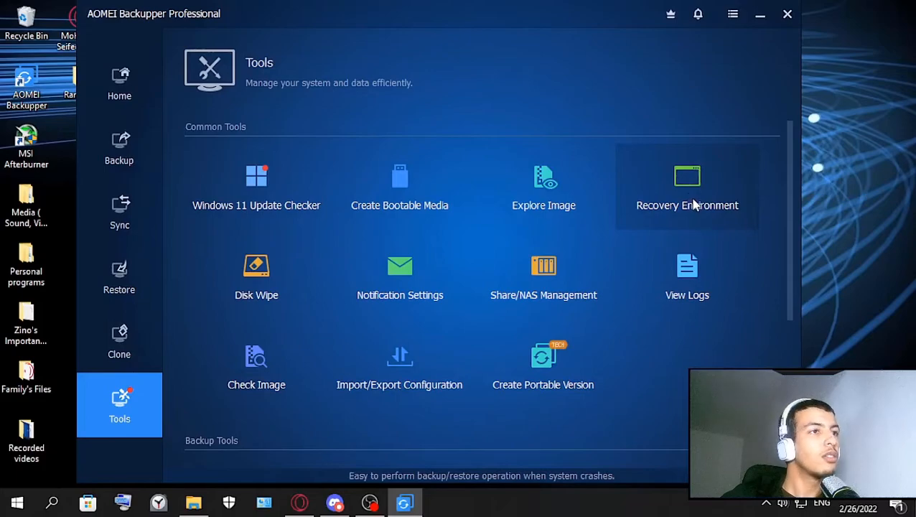
pyautogui.click(686, 187)
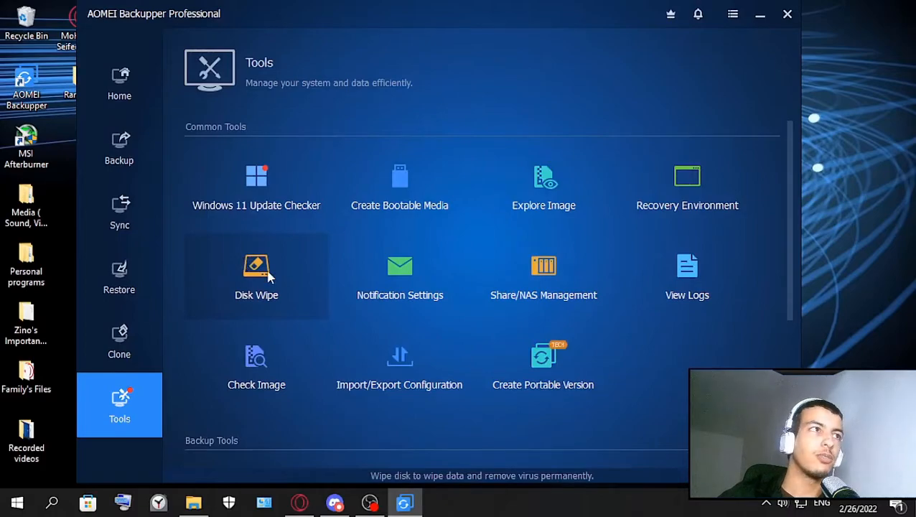
pyautogui.moveTo(278, 280)
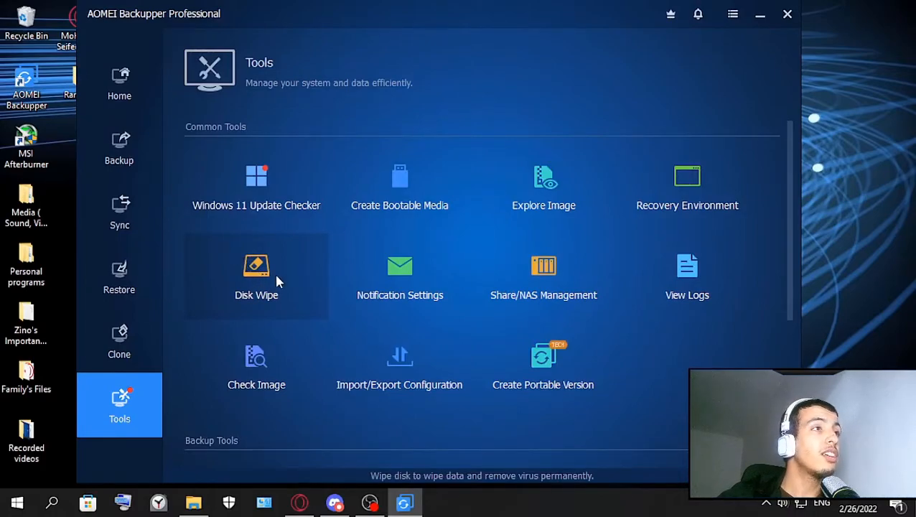
pyautogui.click(255, 276)
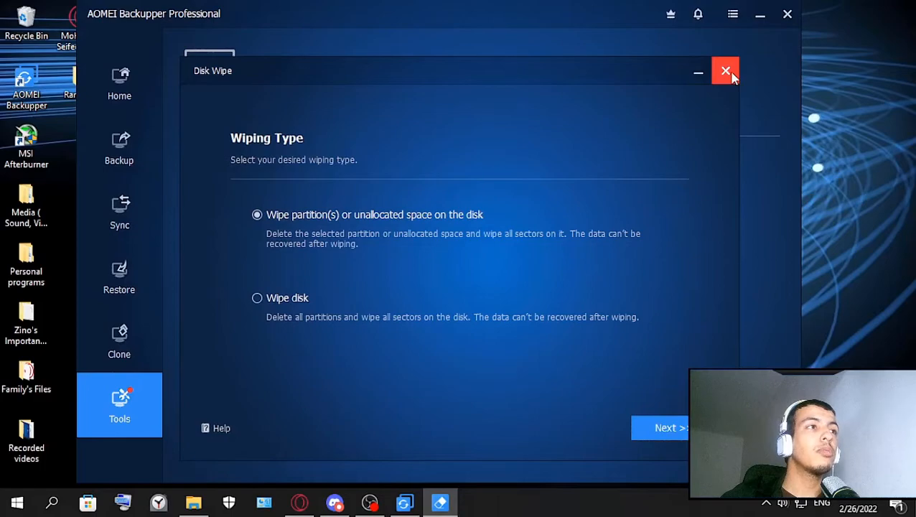
# Dismiss the Disk Wipe wizard unused and check the empty Logs window, back at Tools.
pyautogui.click(725, 72)
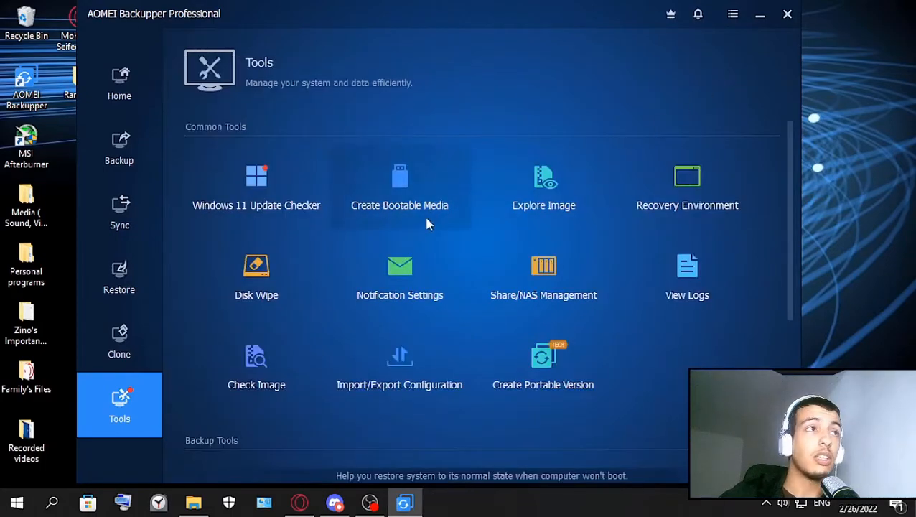
pyautogui.moveTo(399, 276)
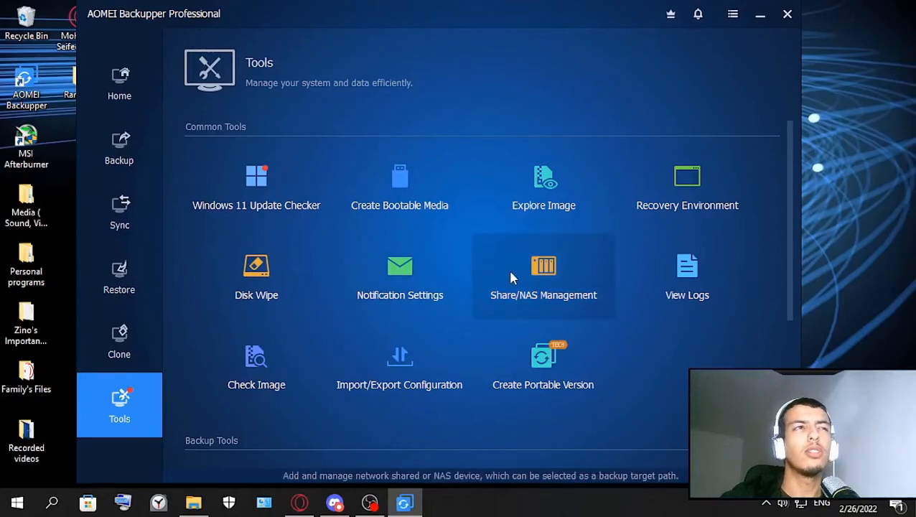
pyautogui.moveTo(579, 308)
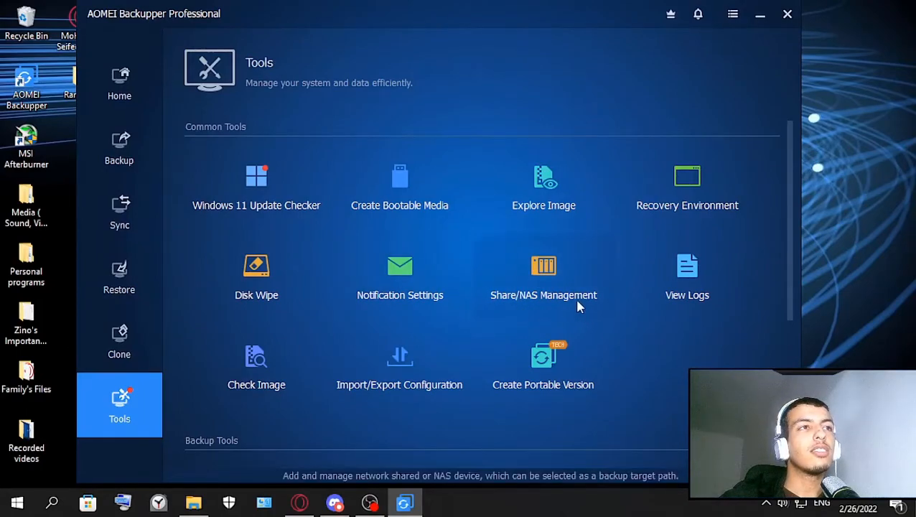
pyautogui.moveTo(542, 313)
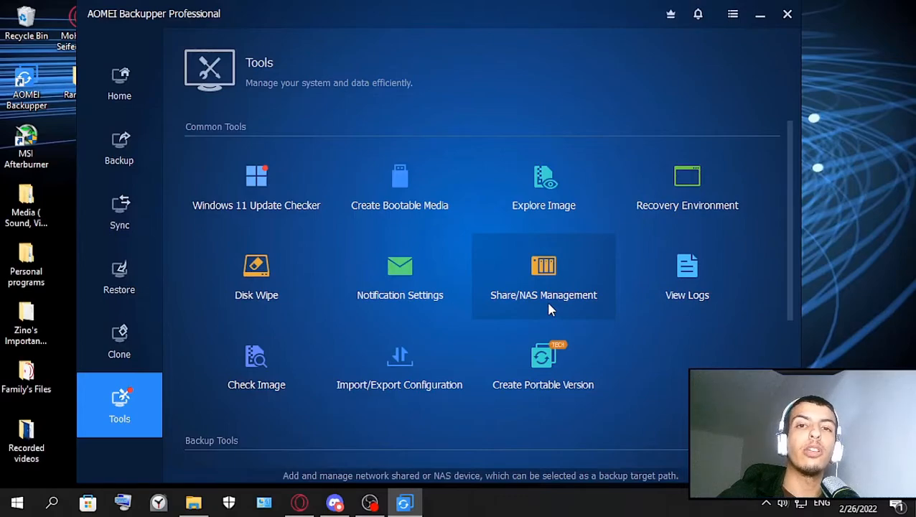
pyautogui.moveTo(686, 296)
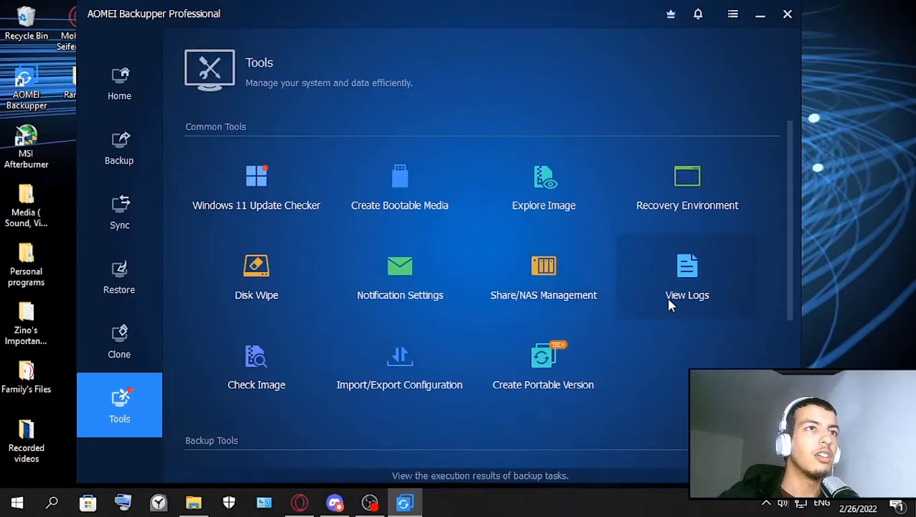
pyautogui.click(686, 275)
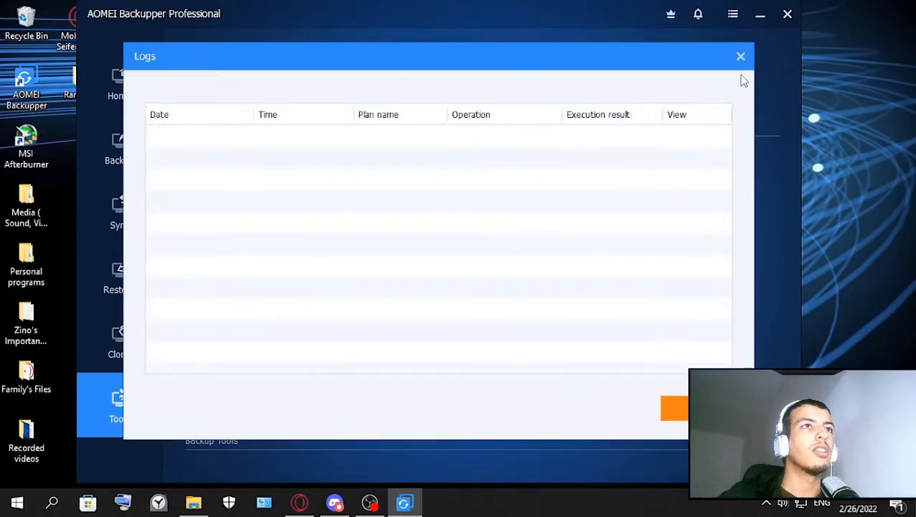
pyautogui.click(741, 56)
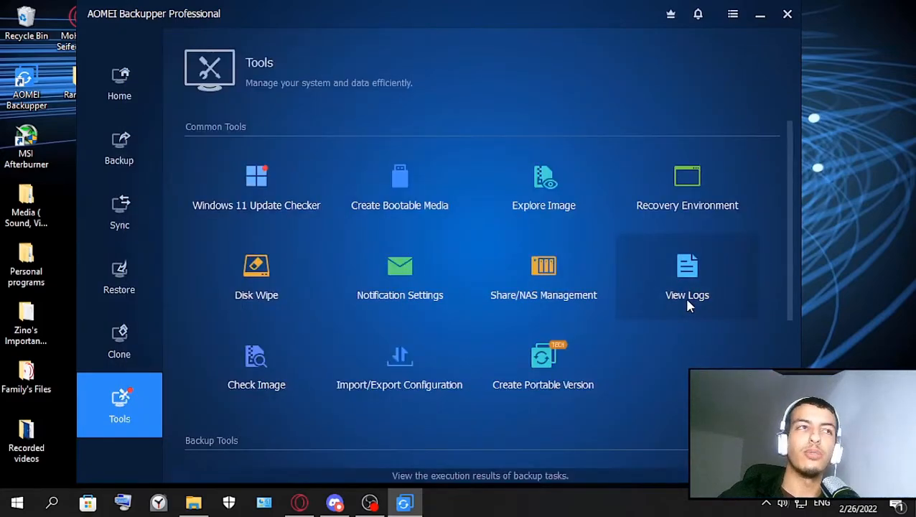
pyautogui.moveTo(255, 366)
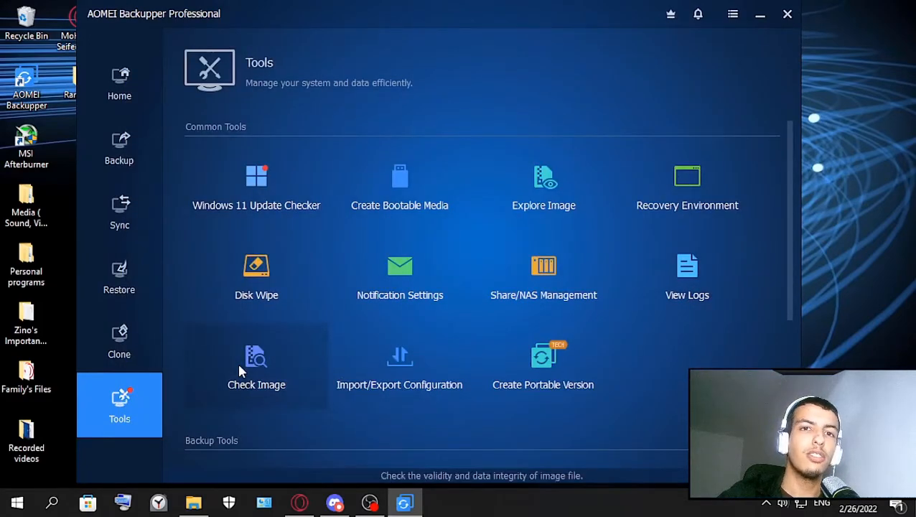
pyautogui.moveTo(238, 396)
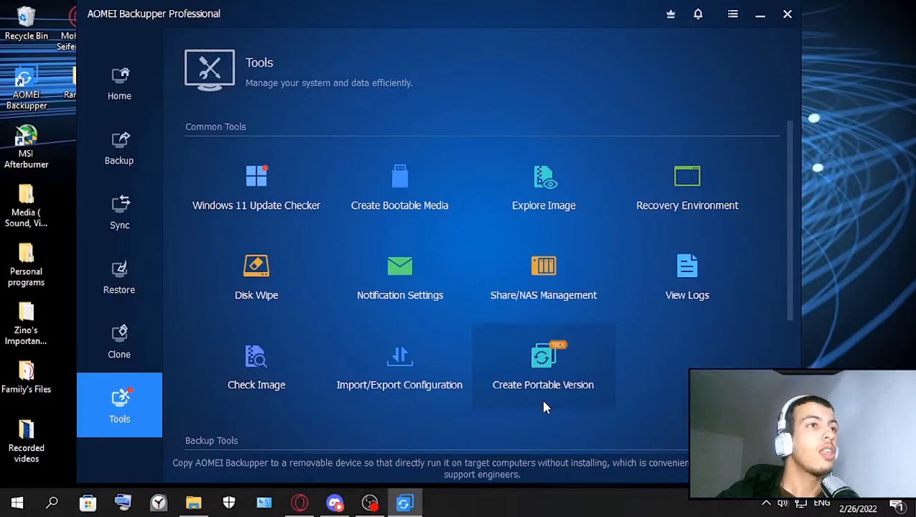
pyautogui.moveTo(554, 402)
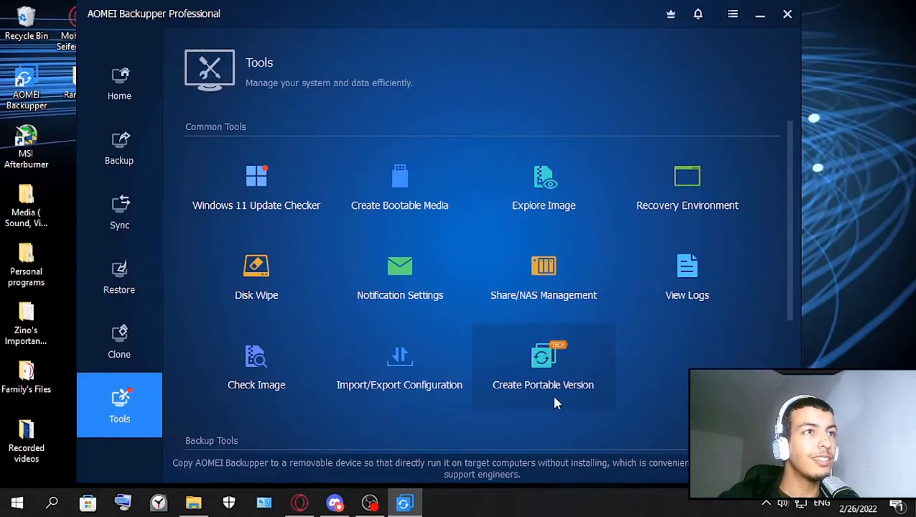
pyautogui.click(542, 366)
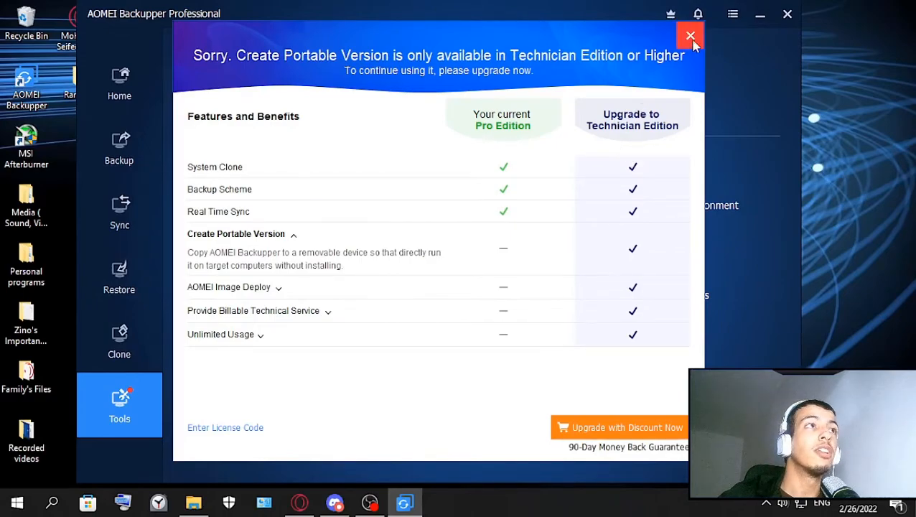
pyautogui.click(689, 34)
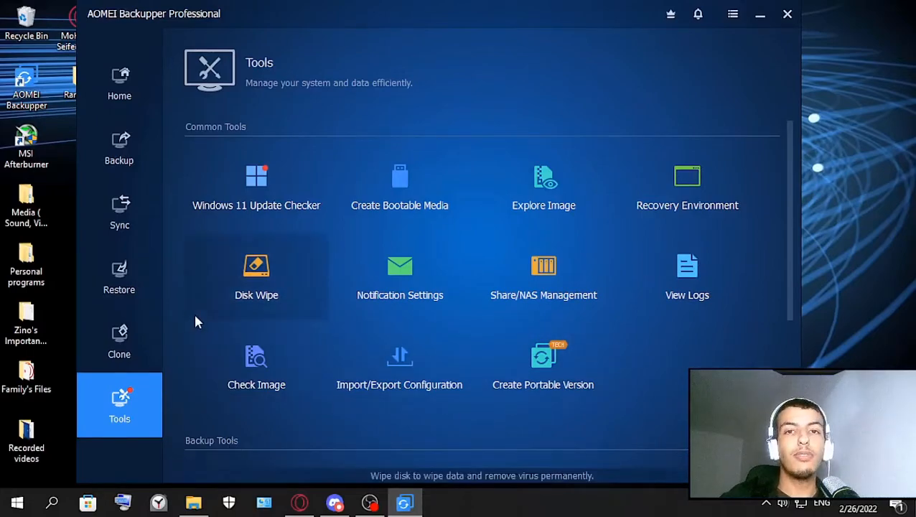
pyautogui.moveTo(623, 452)
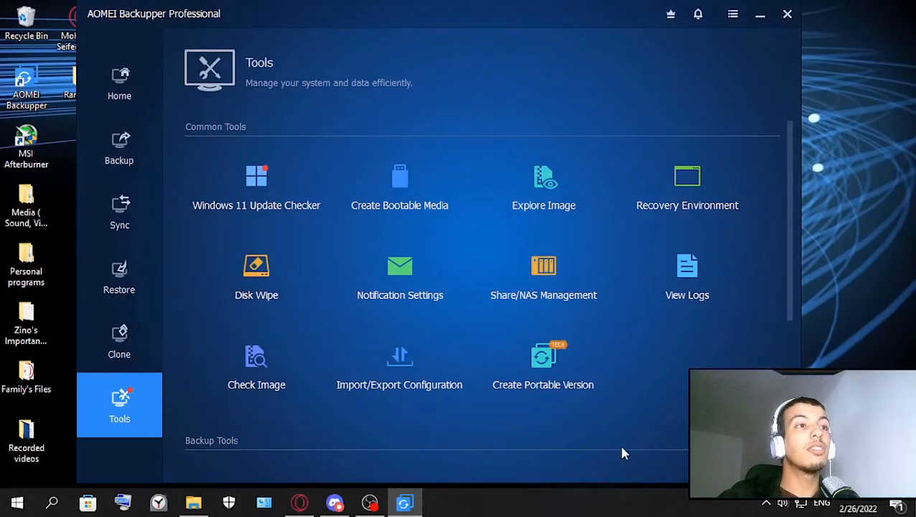
pyautogui.moveTo(654, 432)
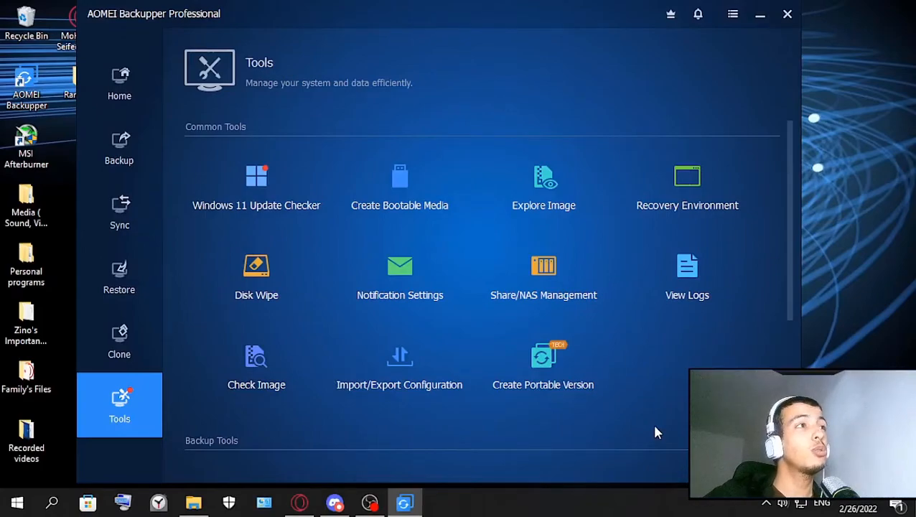